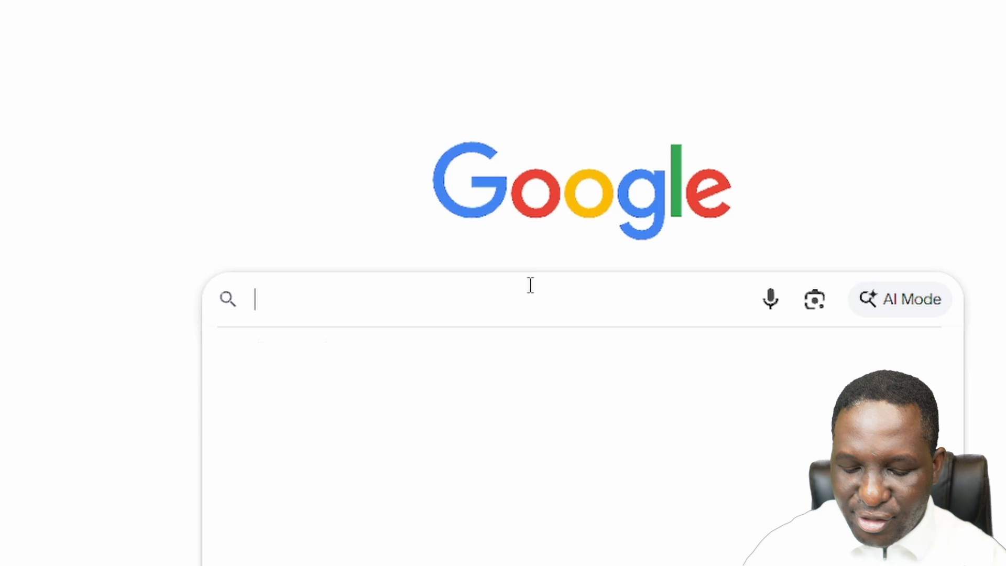
# Step: Search Google for 'abaqus learning edition' and scroll through the results
pyautogui.write('abaqus learning edition')
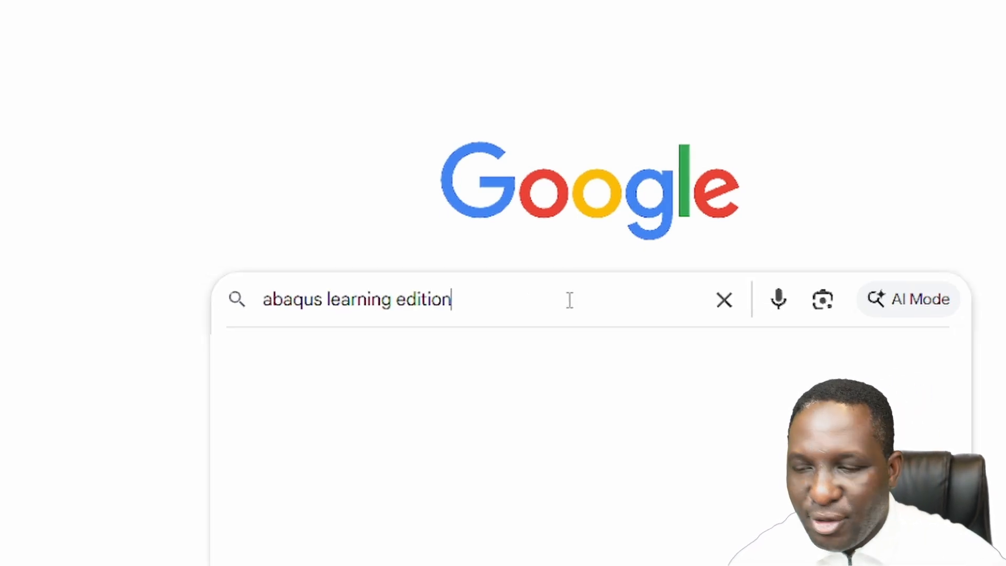
pyautogui.press('Return')
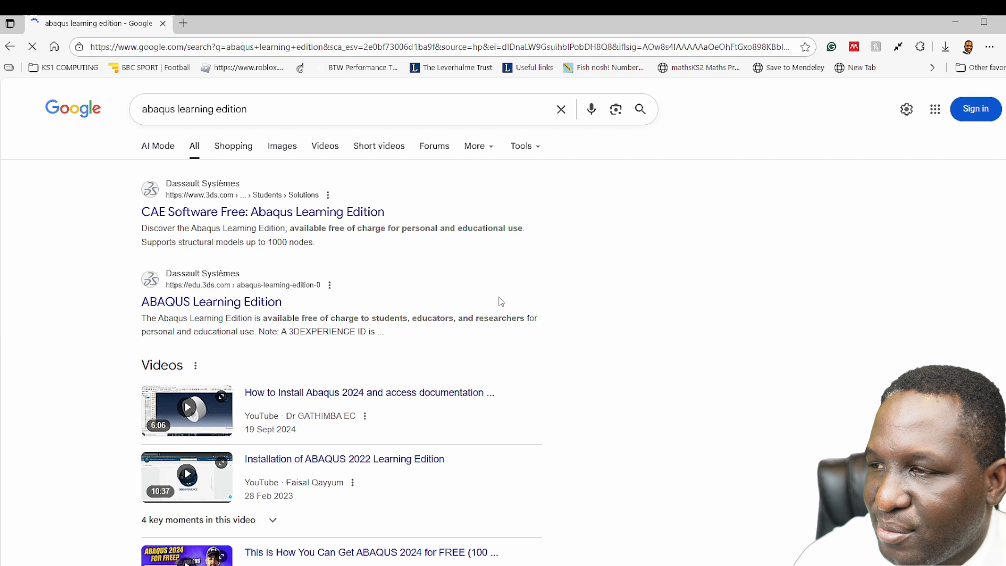
pyautogui.scroll(-3)
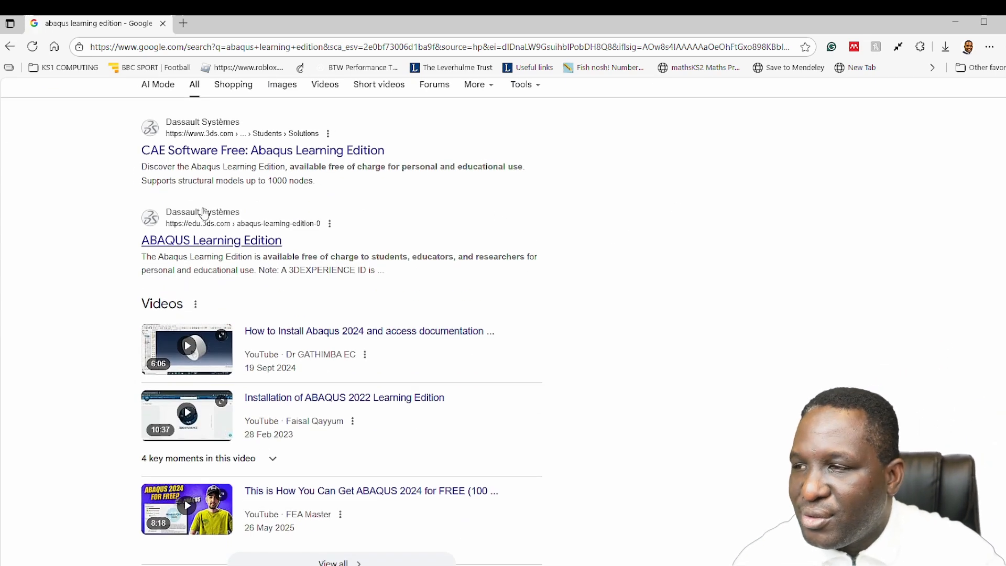
pyautogui.moveTo(179, 244)
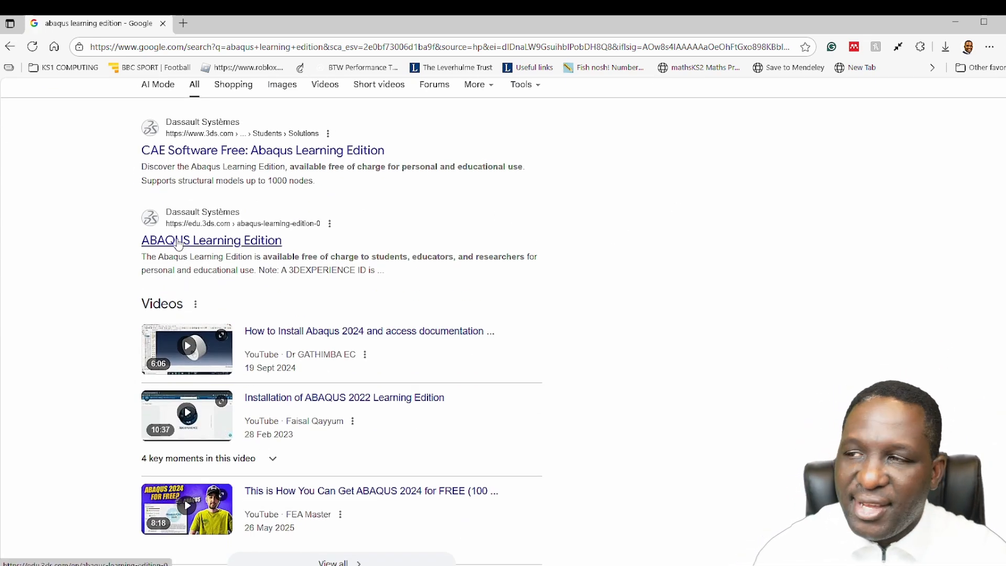
# Step: Open the edu.3ds.com ABAQUS Learning Edition result and accept all cookies
pyautogui.click(211, 240)
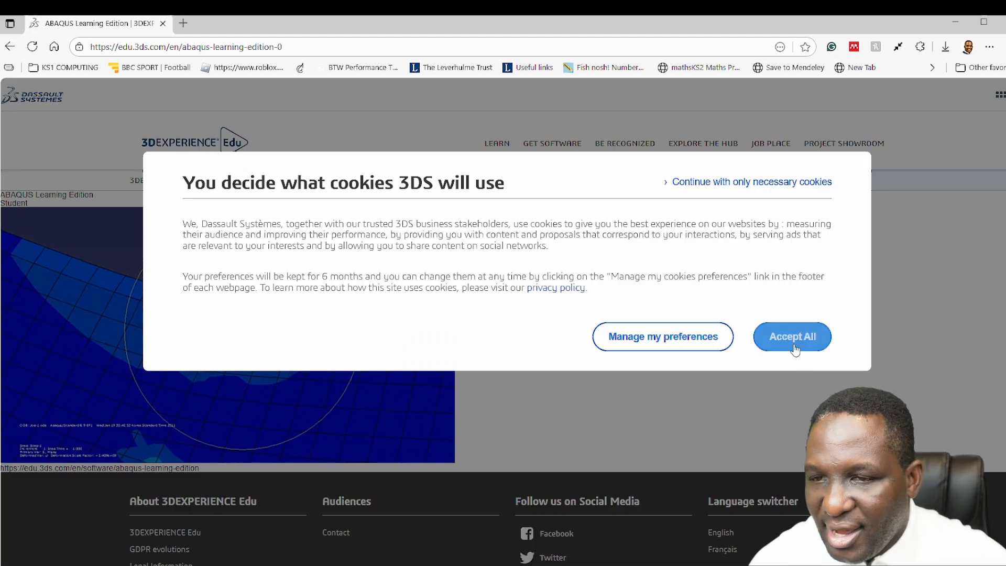
pyautogui.click(791, 336)
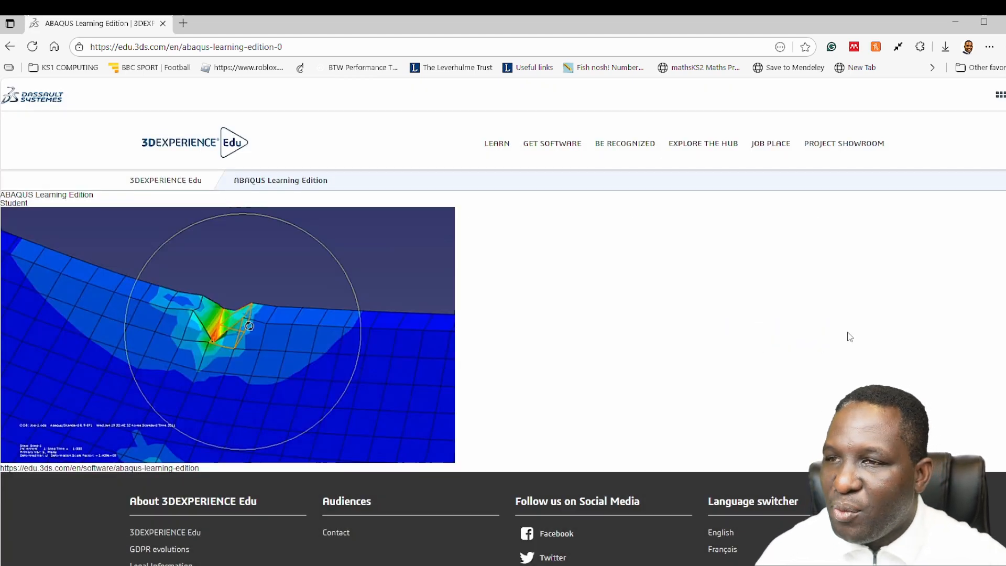
pyautogui.moveTo(551, 143)
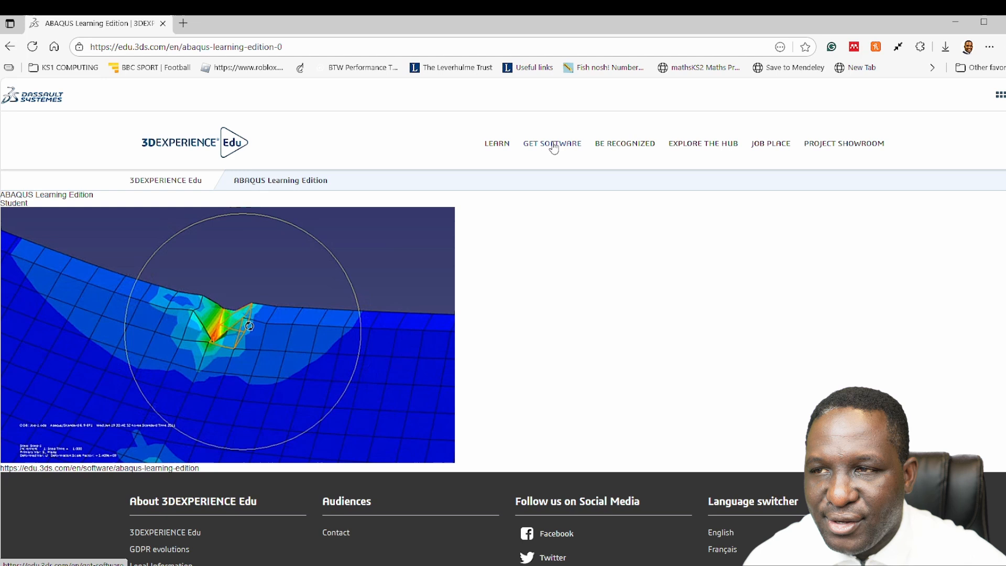
# Step: Go to GET SOFTWARE and scroll through the available solutions
pyautogui.click(552, 143)
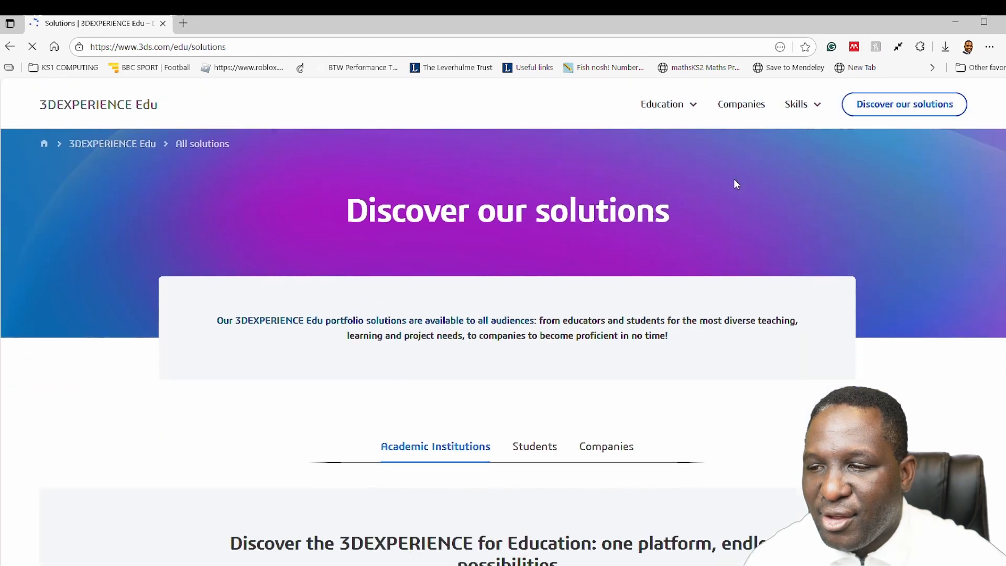
pyautogui.scroll(-3)
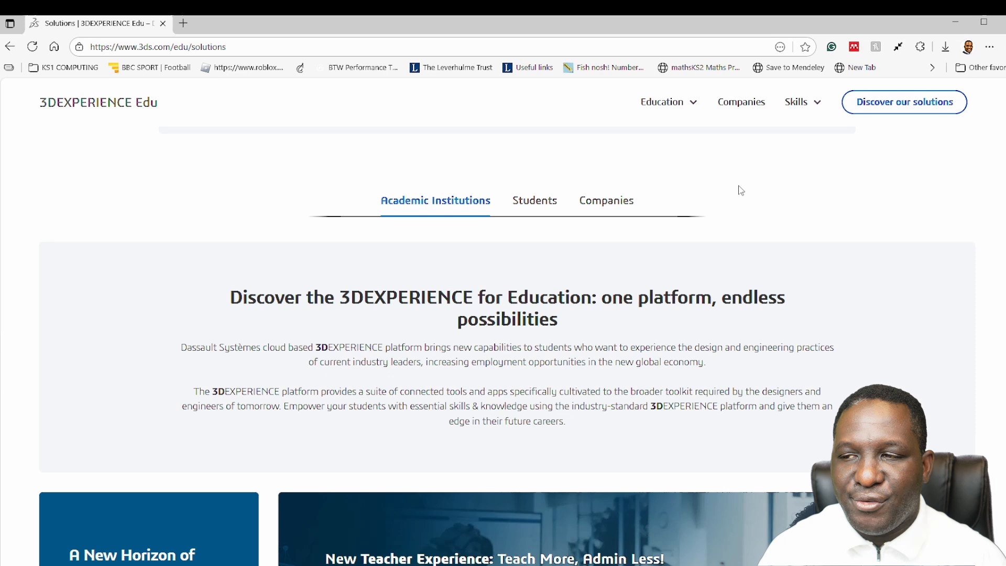
pyautogui.moveTo(357, 258)
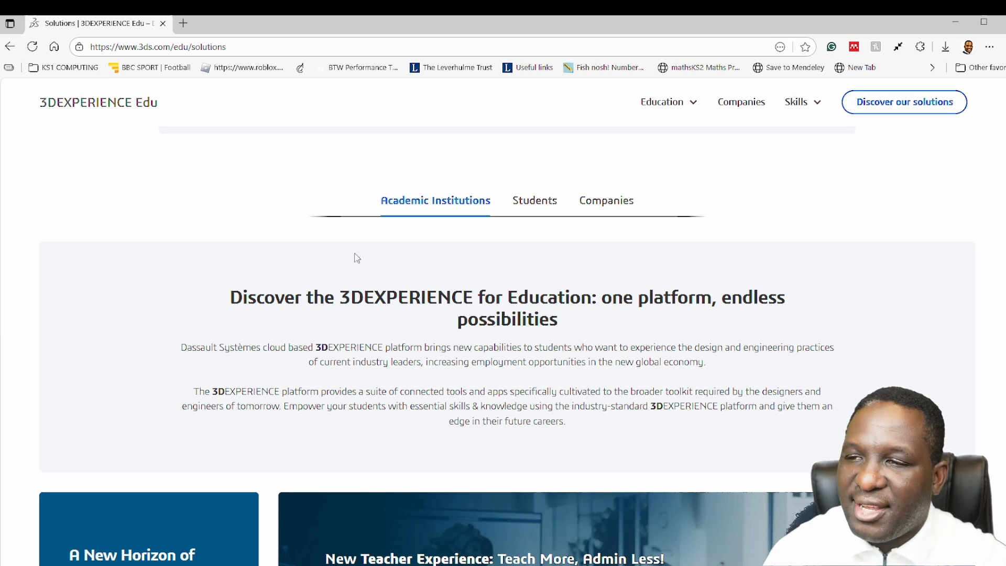
pyautogui.scroll(-3)
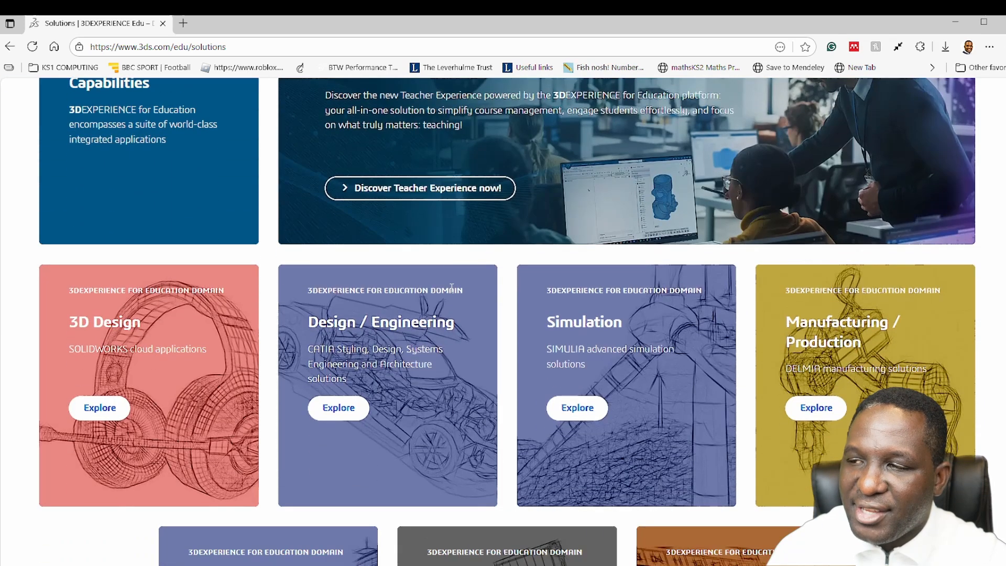
pyautogui.scroll(-3)
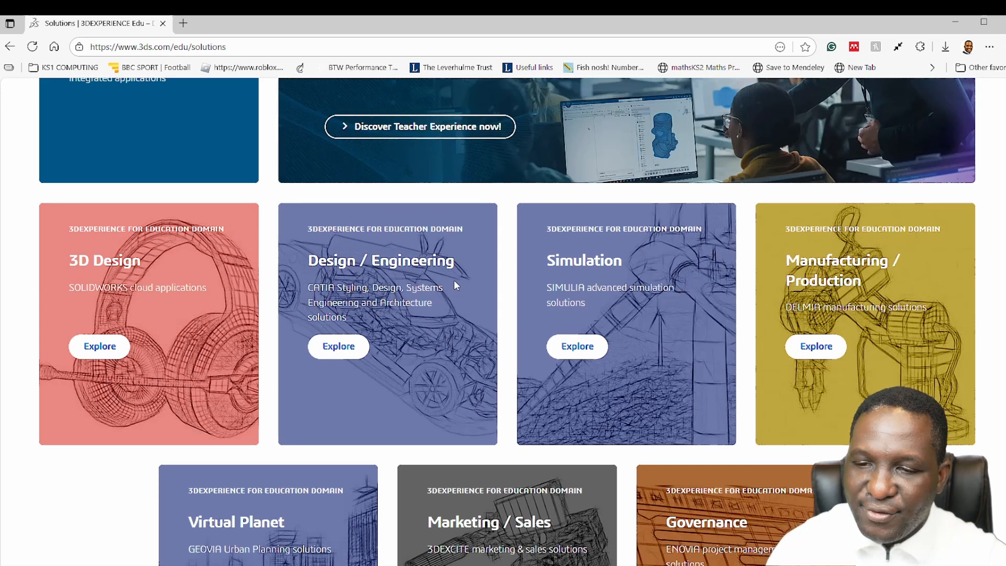
pyautogui.scroll(3)
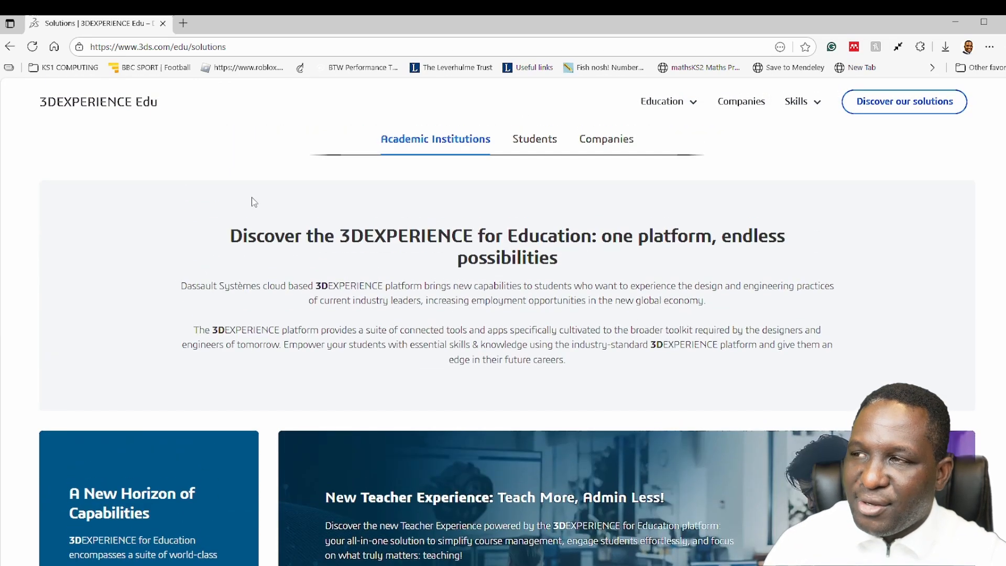
pyautogui.scroll(3)
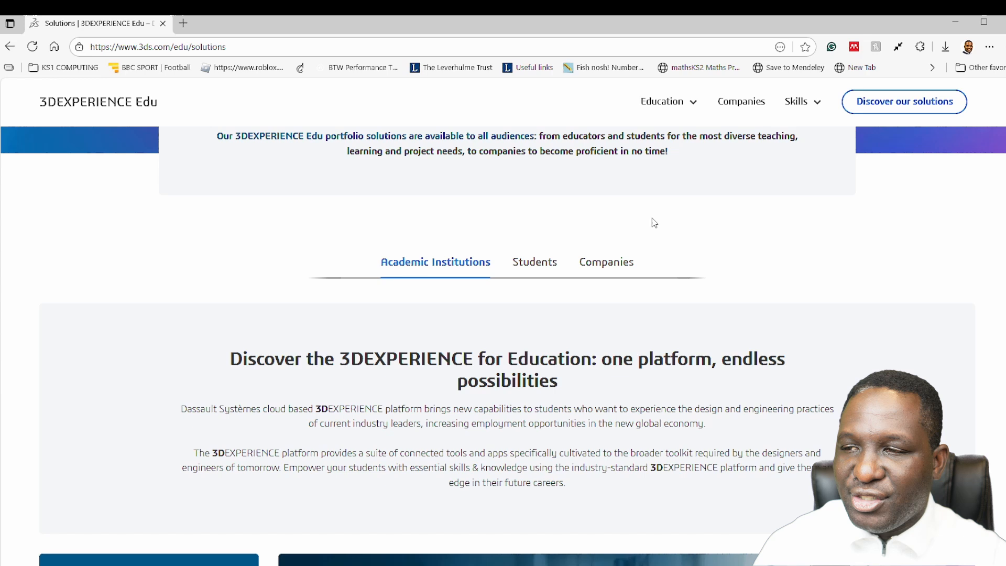
pyautogui.moveTo(603, 263)
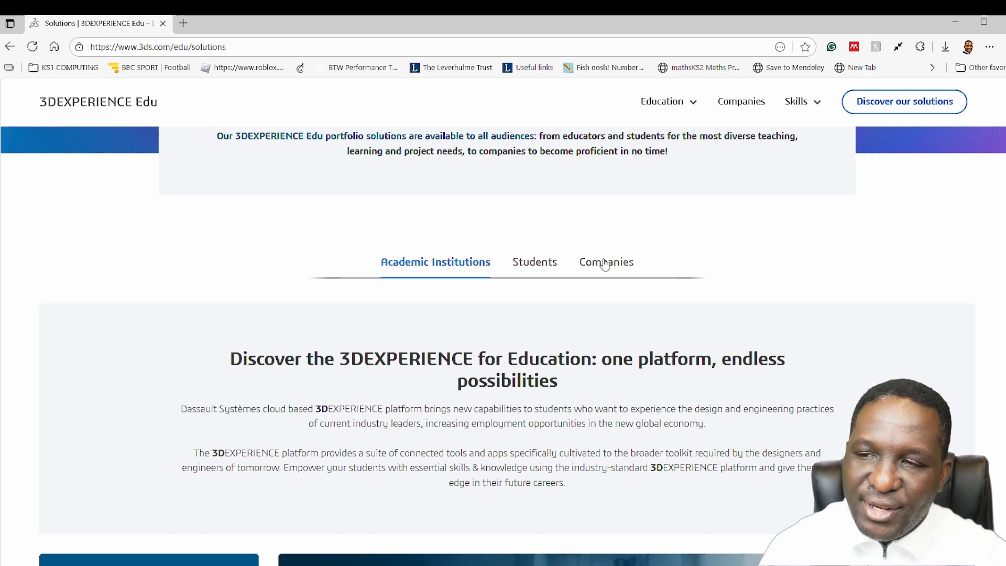
# Step: Browse the Companies and Students offerings, scrolling down to the Learning Edition cards
pyautogui.click(605, 262)
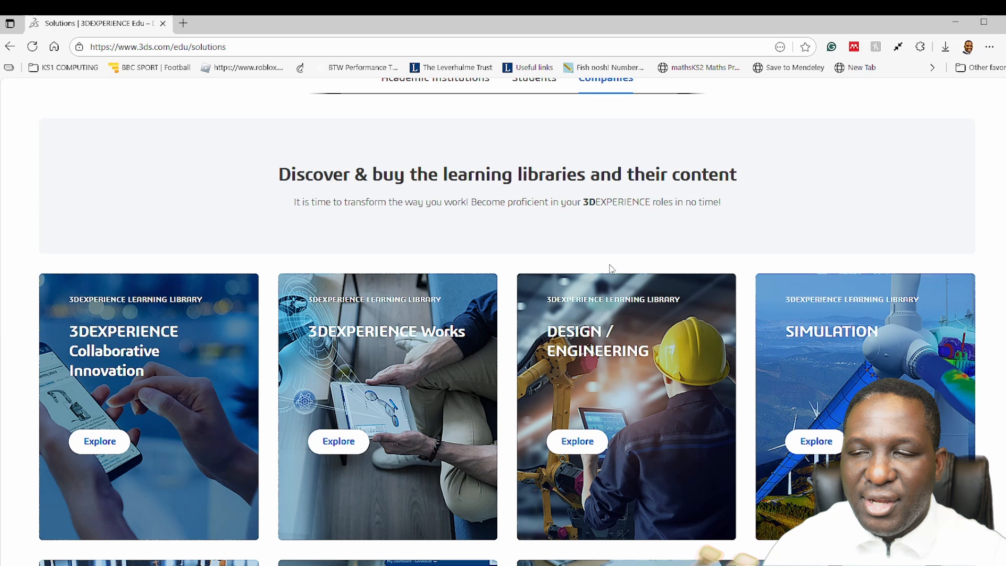
pyautogui.scroll(3)
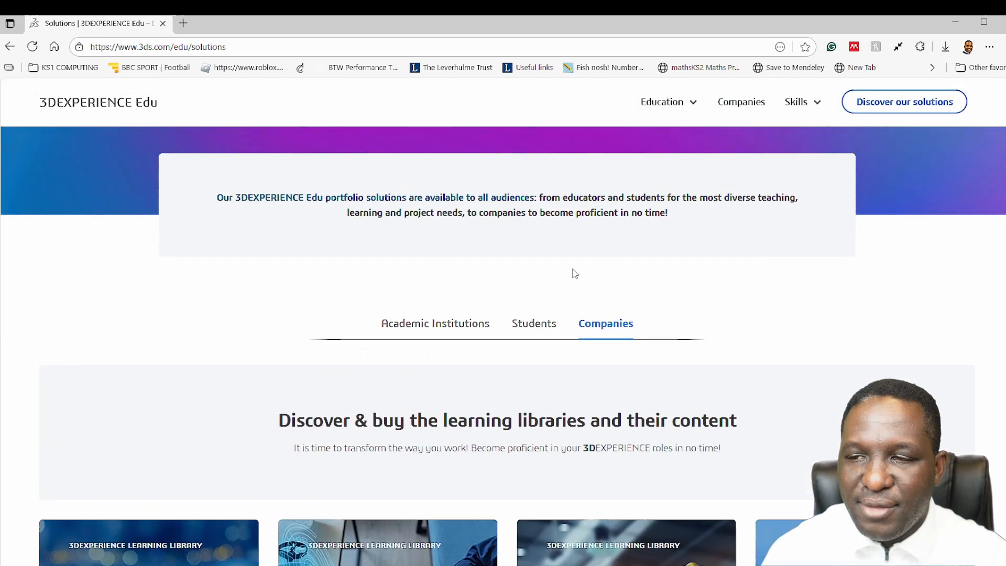
pyautogui.click(533, 323)
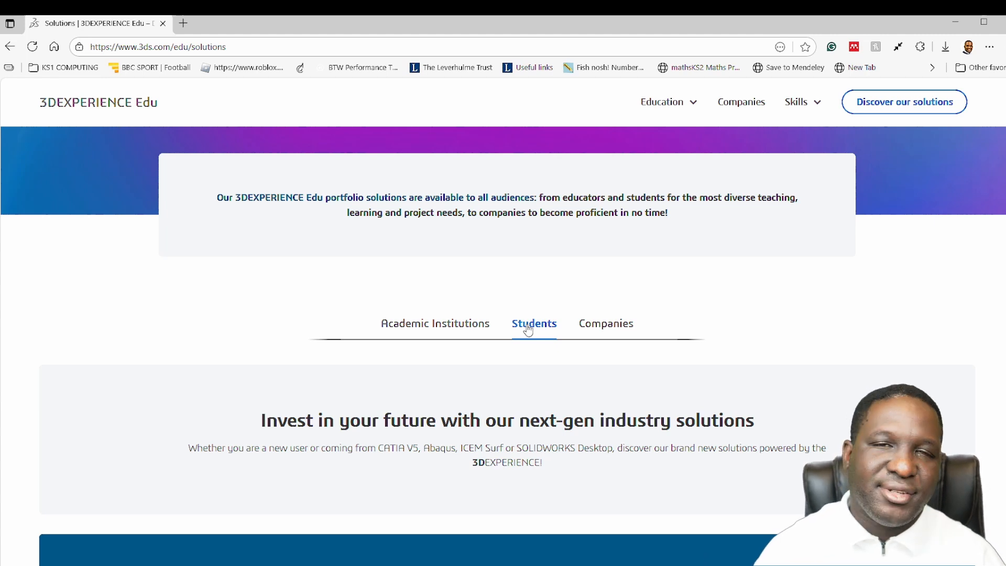
pyautogui.moveTo(558, 285)
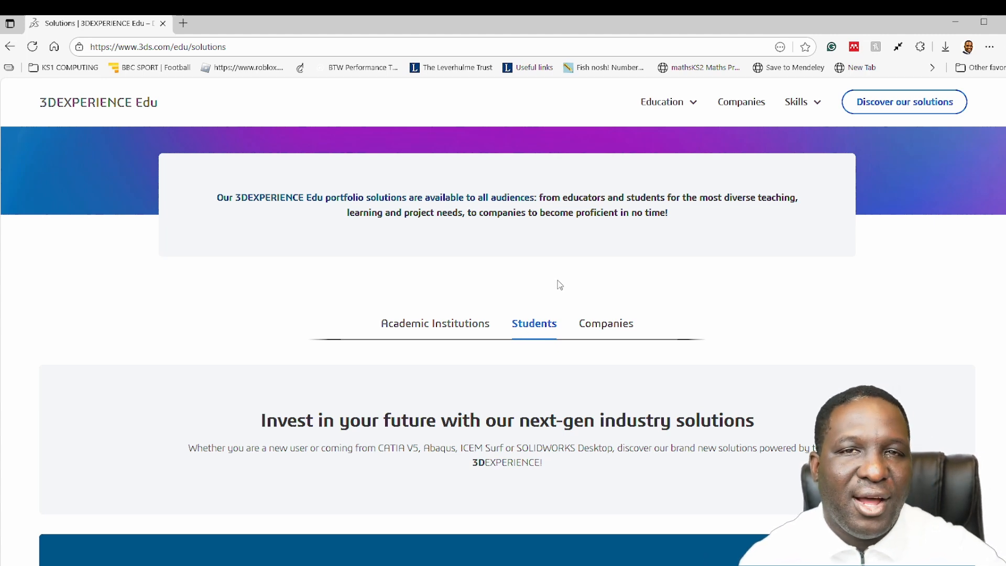
pyautogui.scroll(-3)
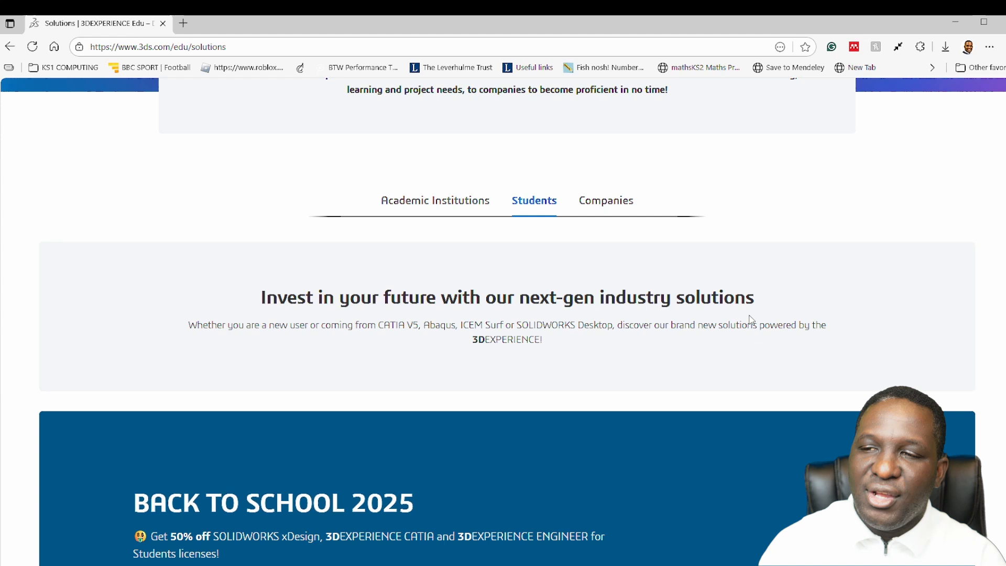
pyautogui.moveTo(763, 276)
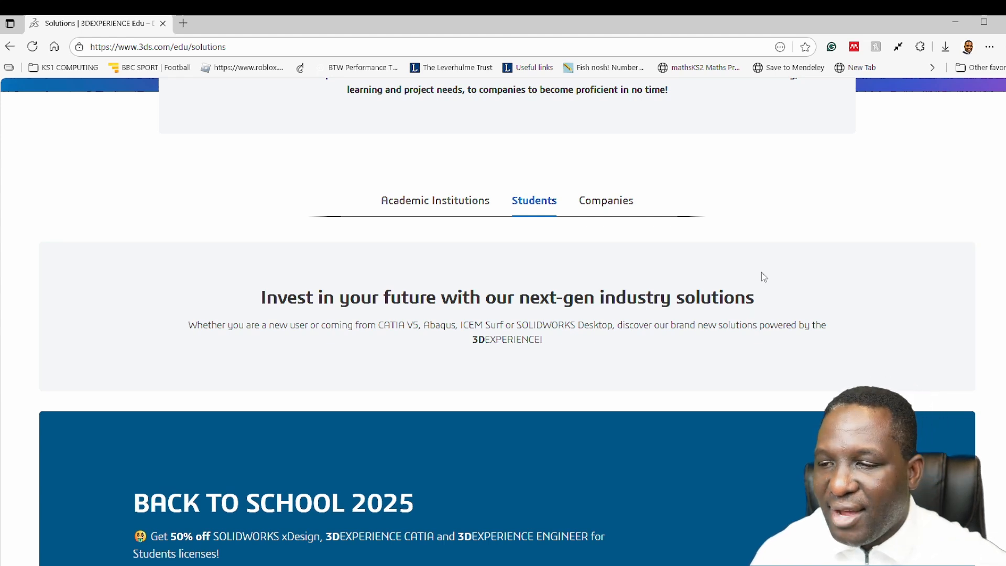
pyautogui.scroll(-3)
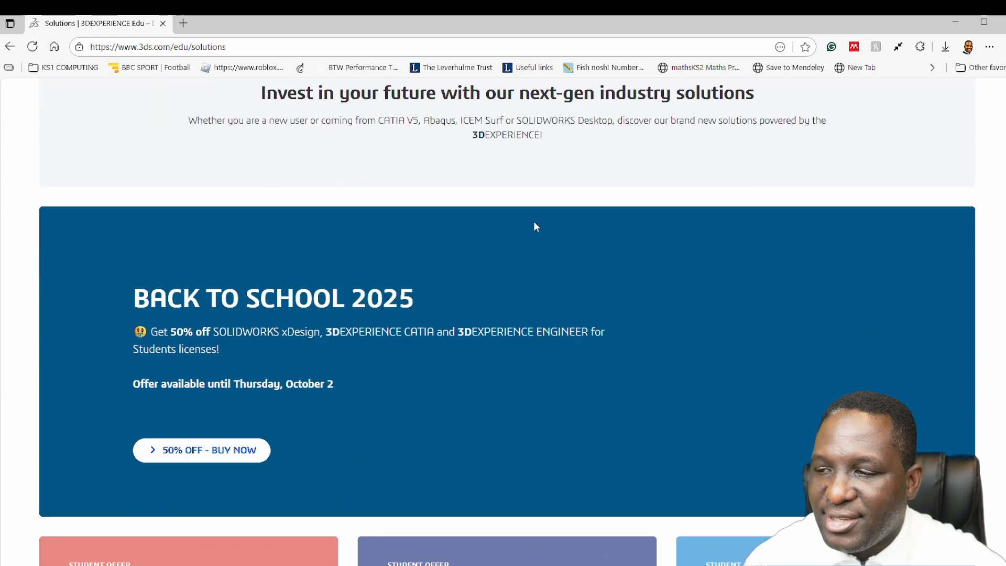
pyautogui.scroll(-3)
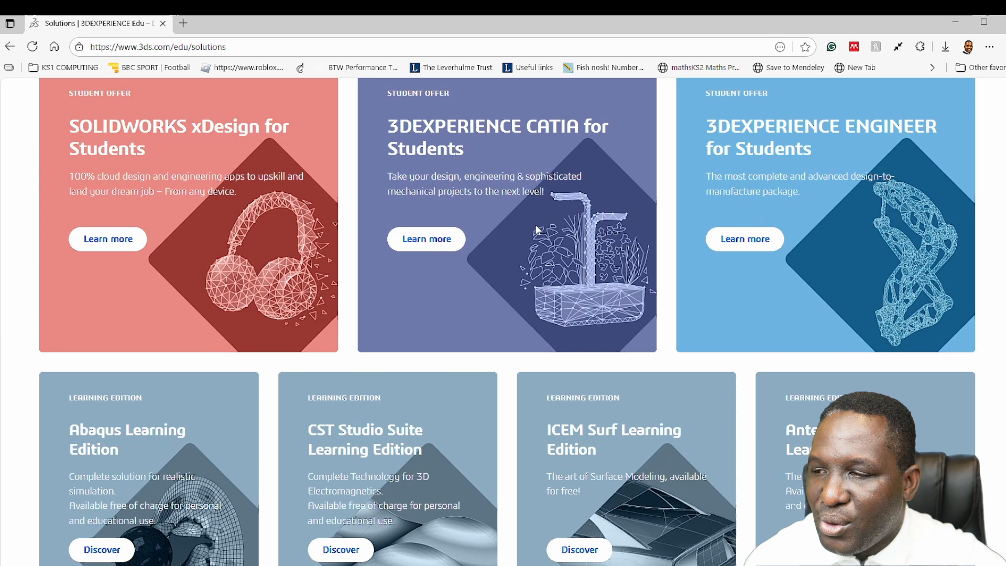
pyautogui.scroll(-3)
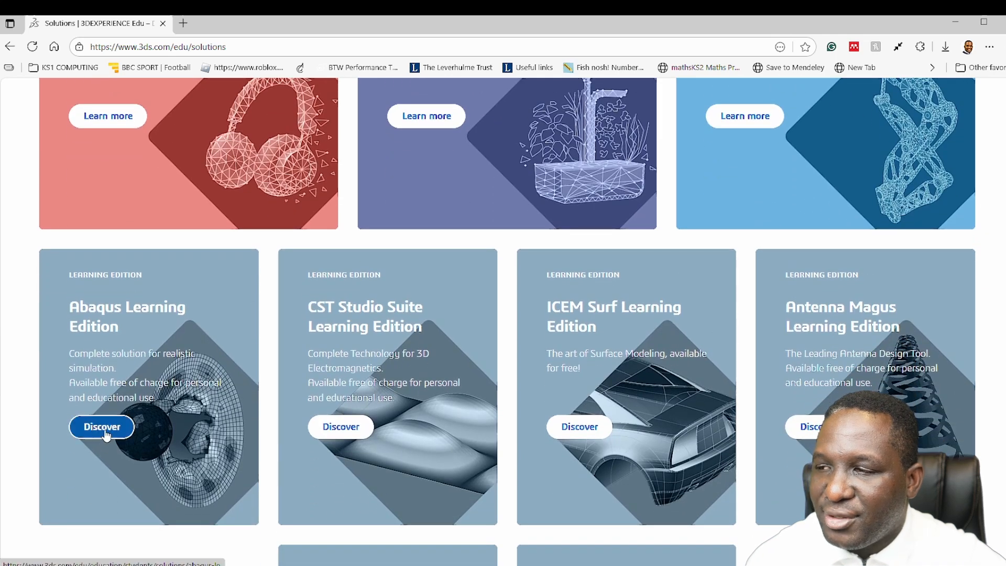
# Step: Open the Abaqus Learning Edition details and follow the free download link
pyautogui.click(101, 426)
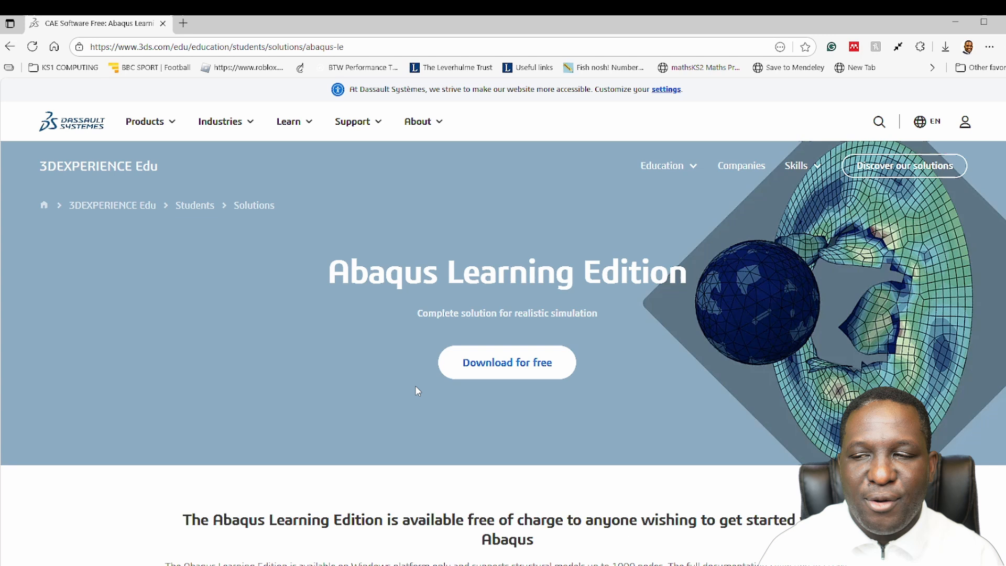
pyautogui.moveTo(537, 347)
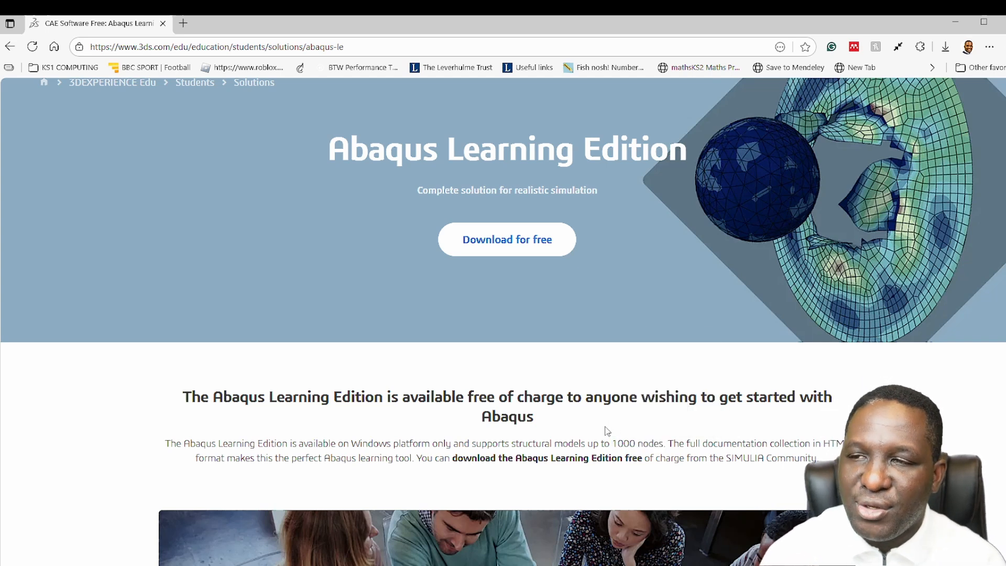
pyautogui.click(506, 239)
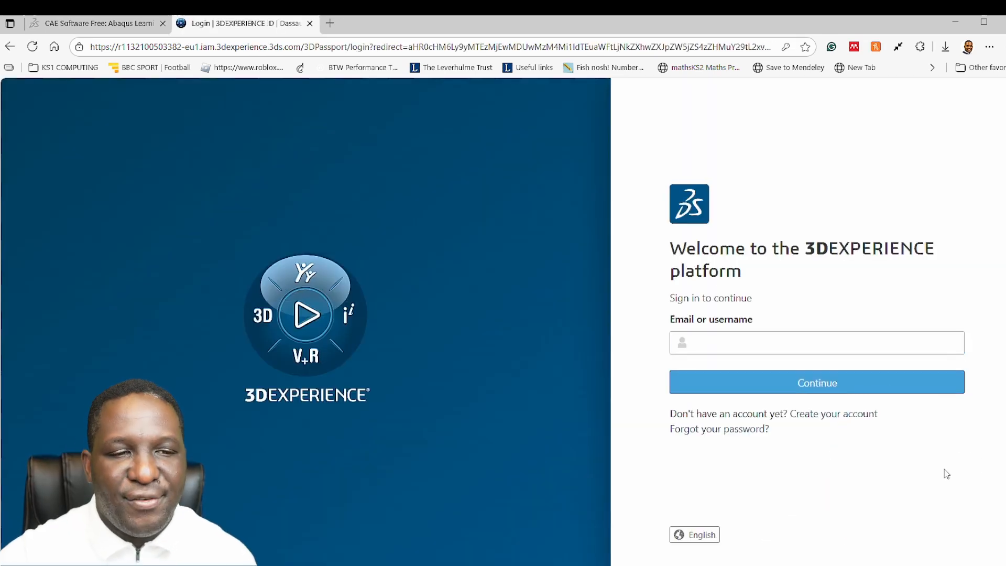
# Step: Sign in by creating a 3DEXPERIENCE account with email, username, names, password and country
pyautogui.click(849, 413)
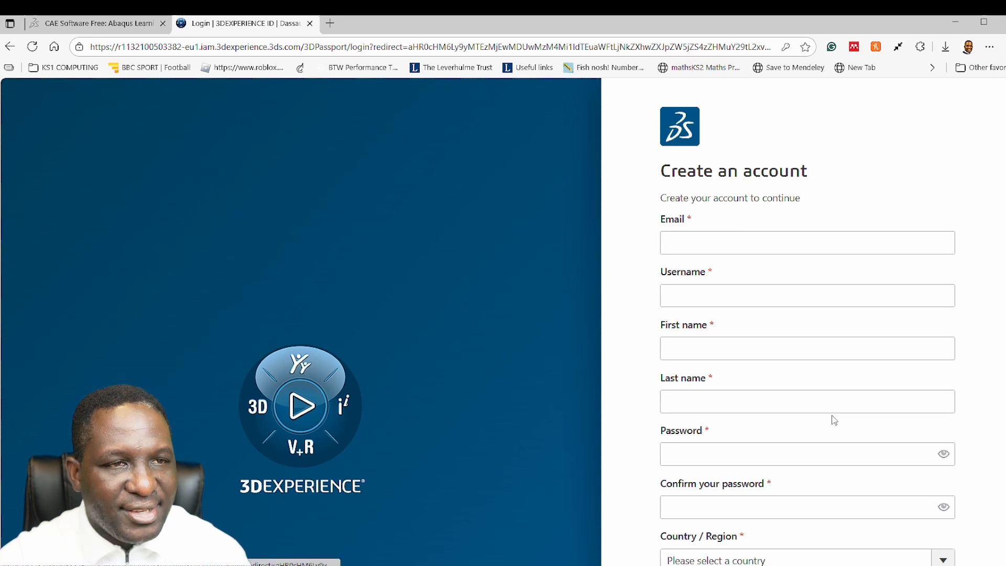
pyautogui.click(806, 242)
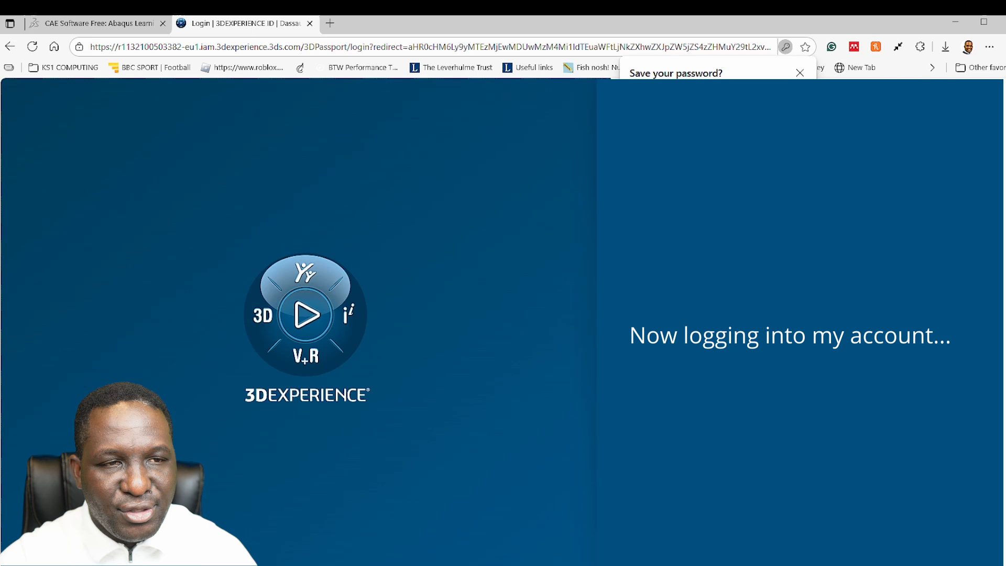
# Step: Decline saving the password and scroll to the 2025 Abaqus Learning Edition download section
pyautogui.click(799, 72)
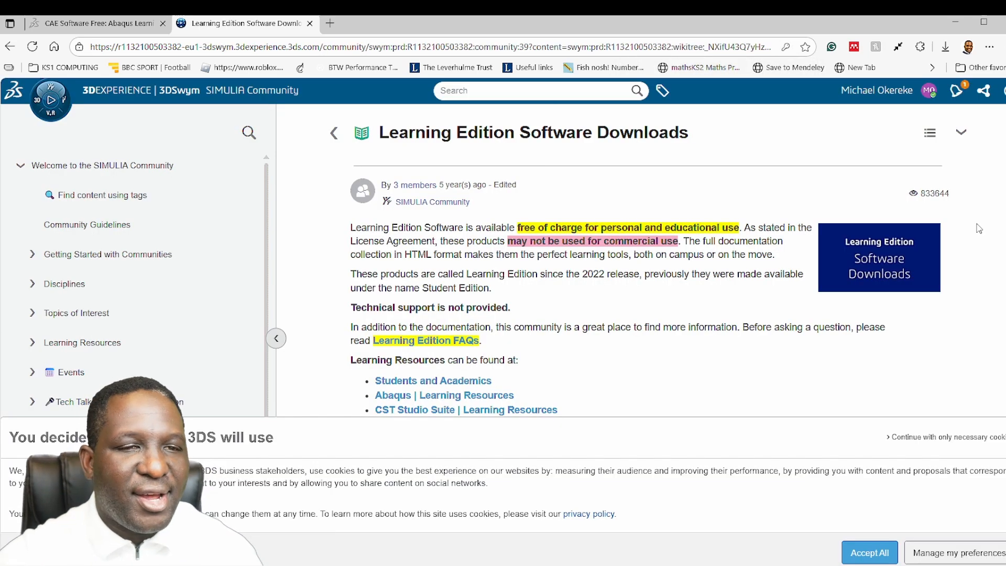
pyautogui.moveTo(673, 312)
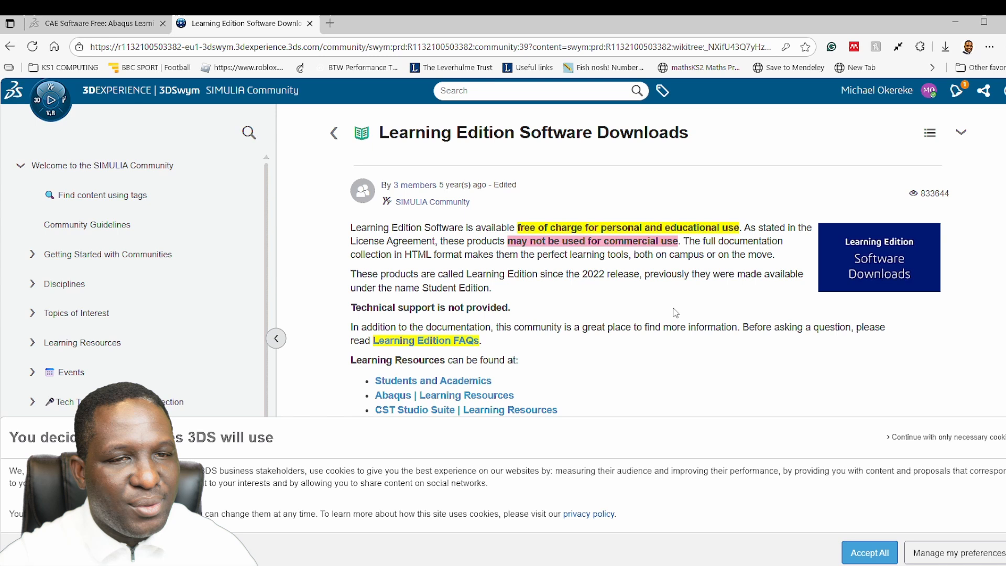
pyautogui.scroll(-3)
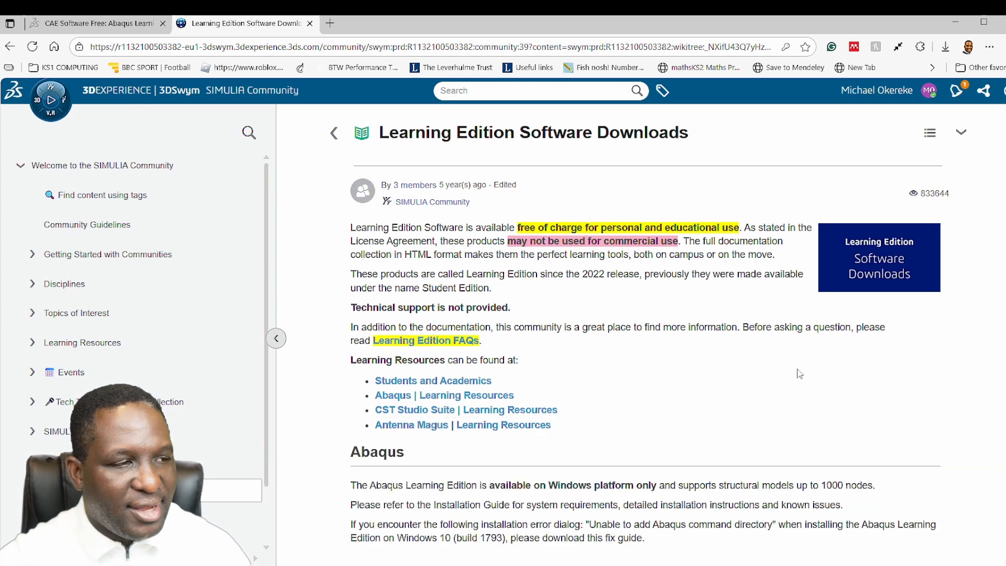
pyautogui.moveTo(807, 359)
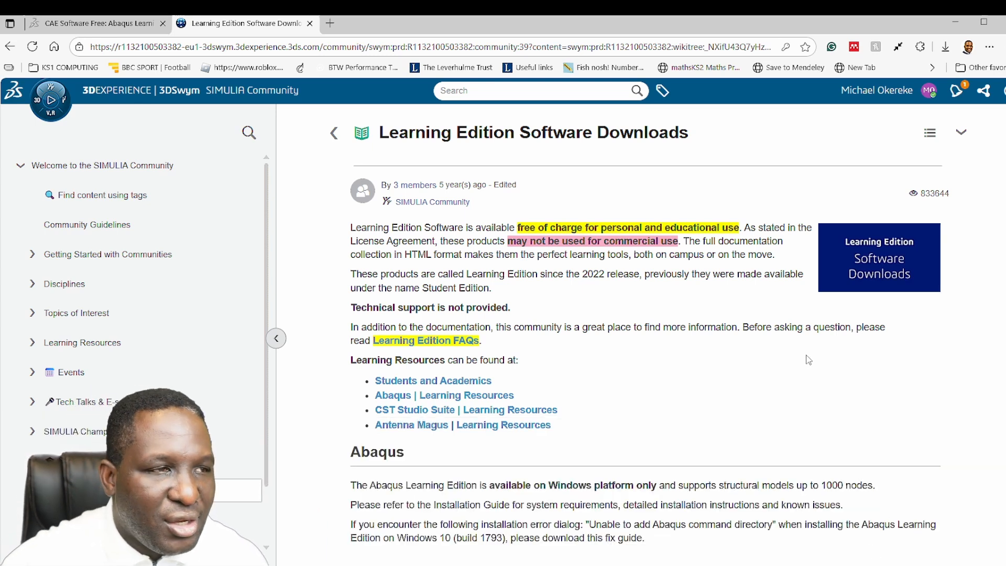
pyautogui.scroll(-3)
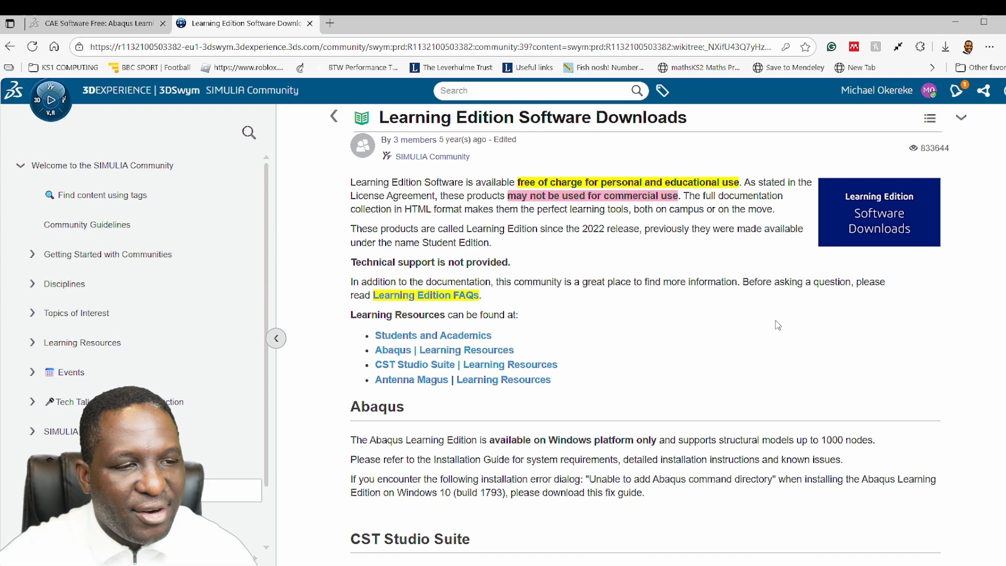
pyautogui.scroll(-3)
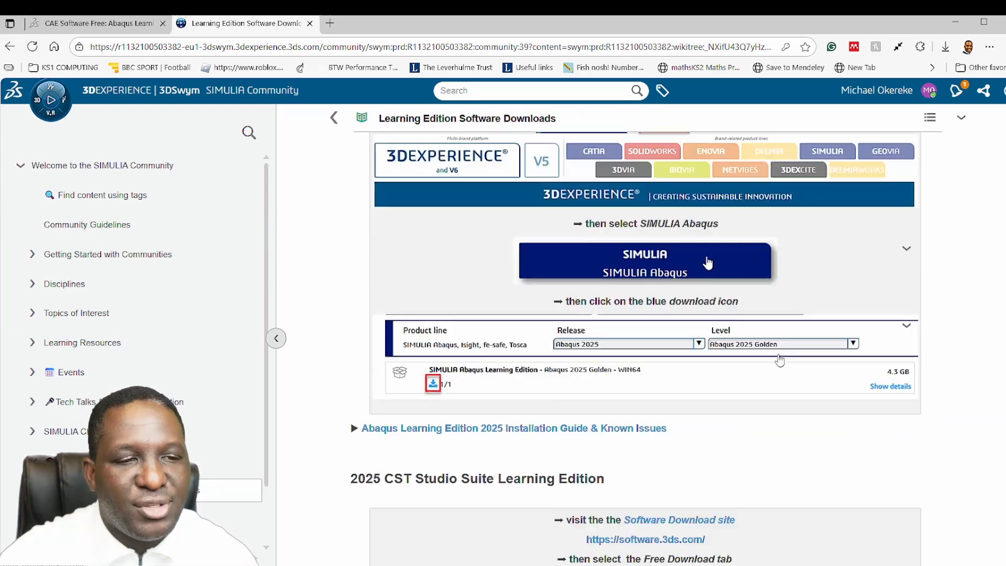
pyautogui.scroll(3)
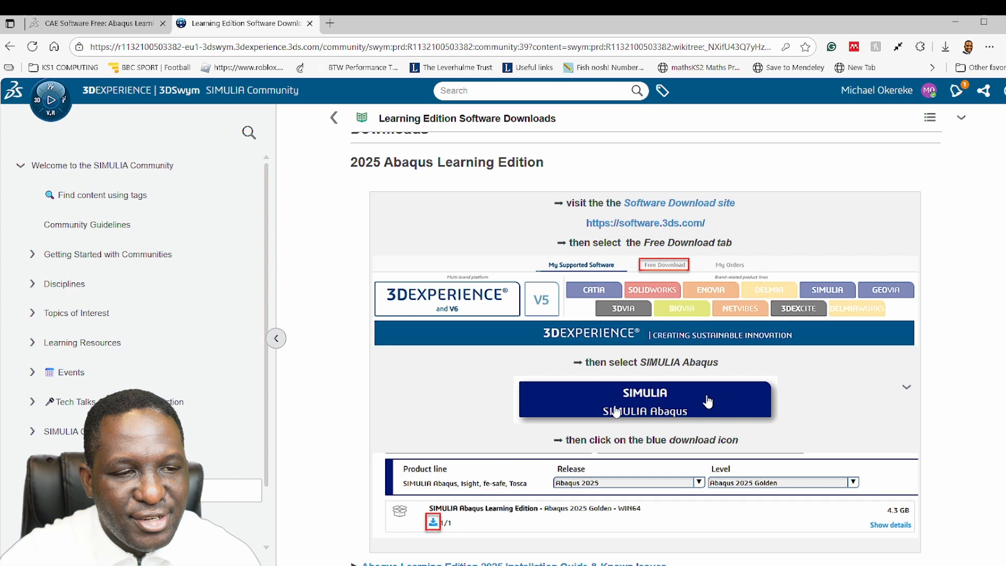
# Step: Open software.3ds.com and switch to the Free Download offerings
pyautogui.click(644, 223)
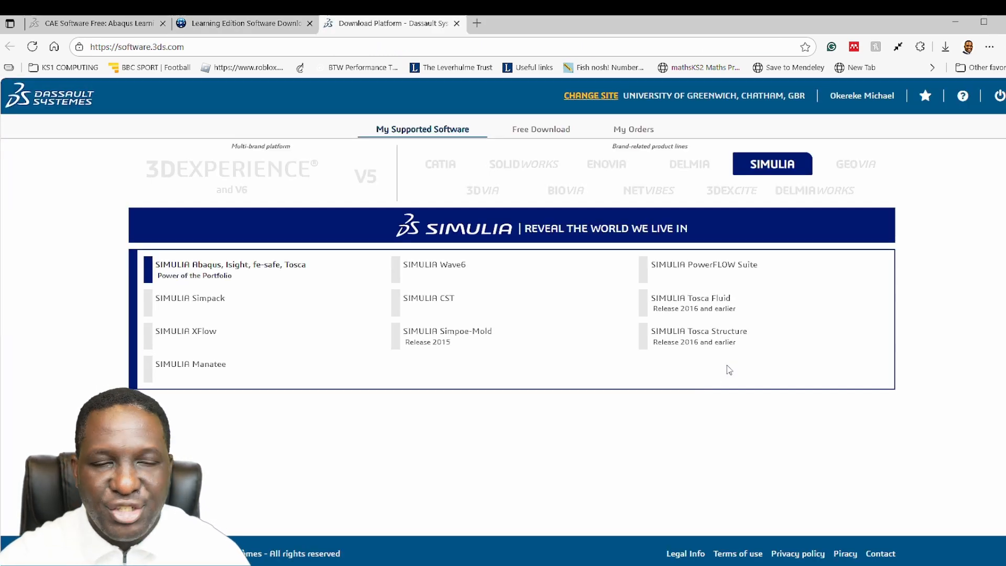
pyautogui.moveTo(537, 176)
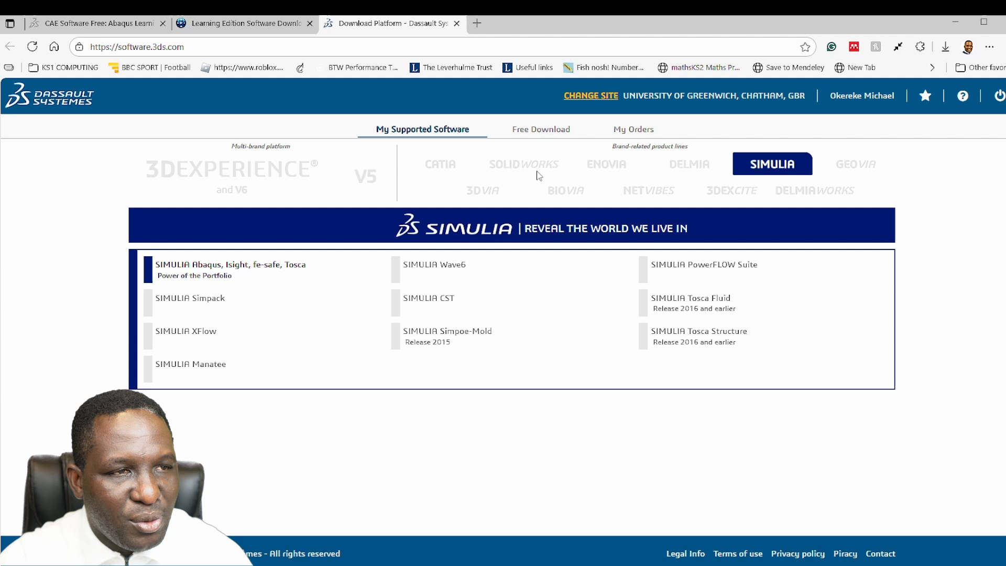
pyautogui.click(540, 128)
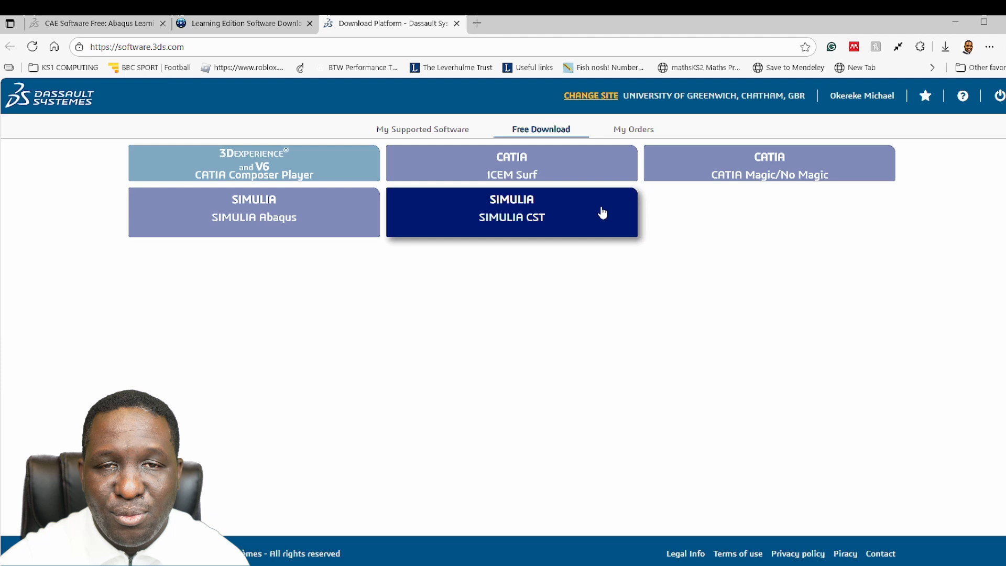
pyautogui.moveTo(448, 220)
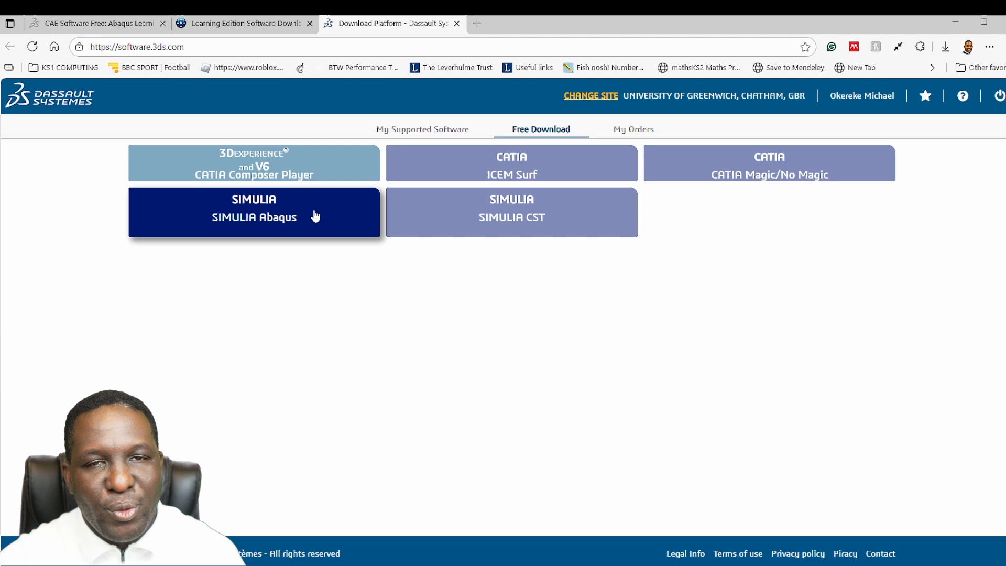
# Step: Choose SIMULIA Abaqus, keep release Abaqus 2025, and show the Learning Edition package details
pyautogui.click(253, 212)
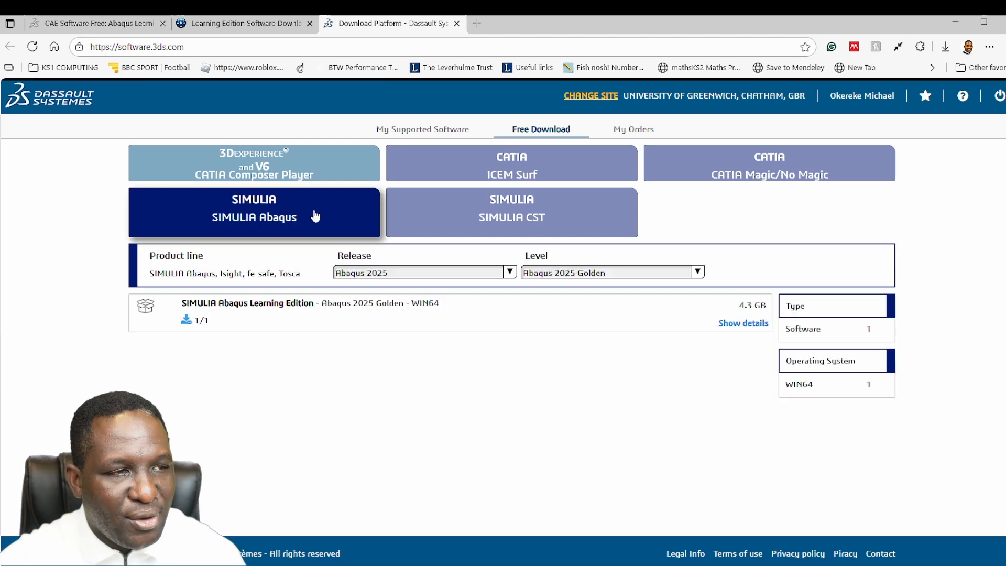
pyautogui.click(509, 272)
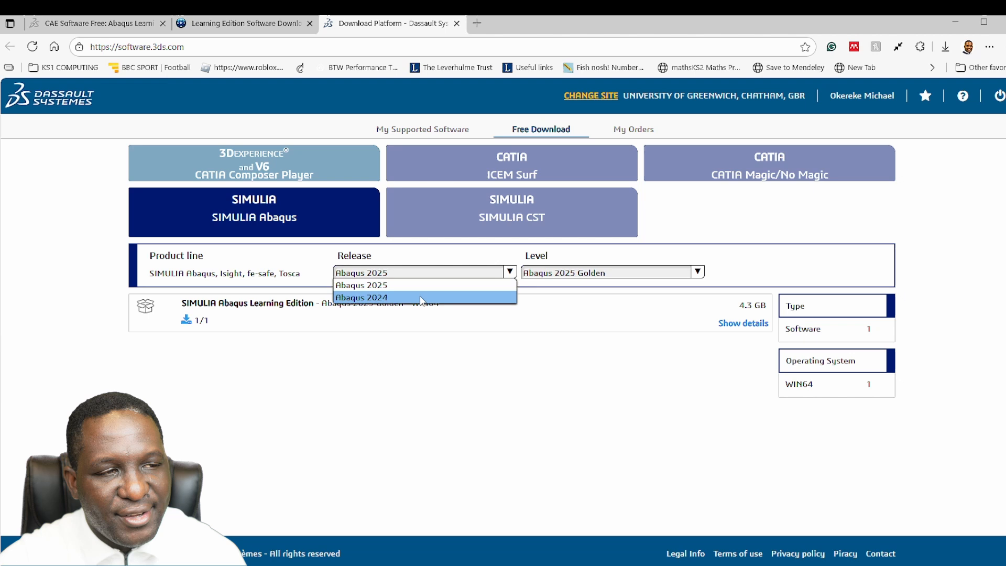
pyautogui.click(360, 285)
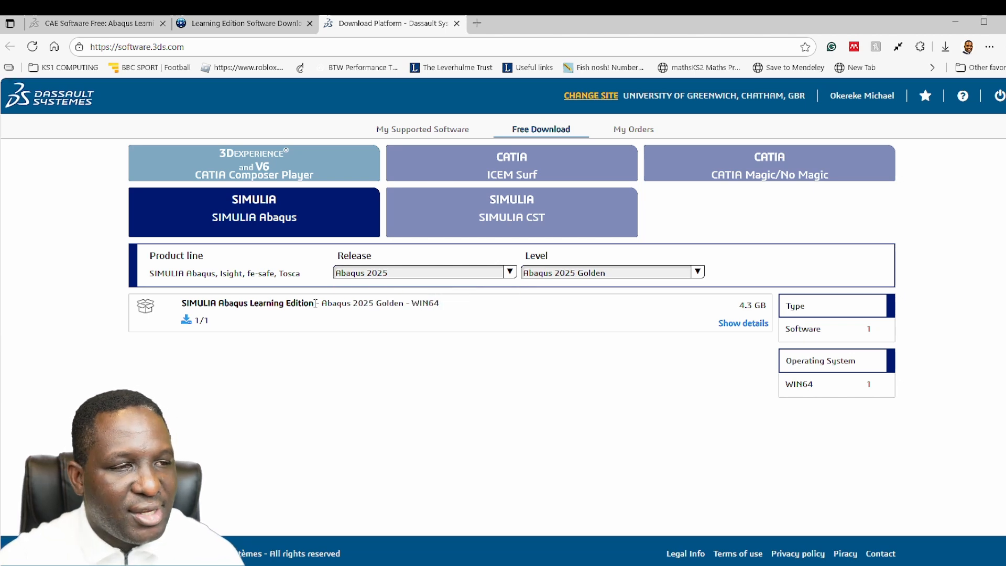
pyautogui.moveTo(447, 308)
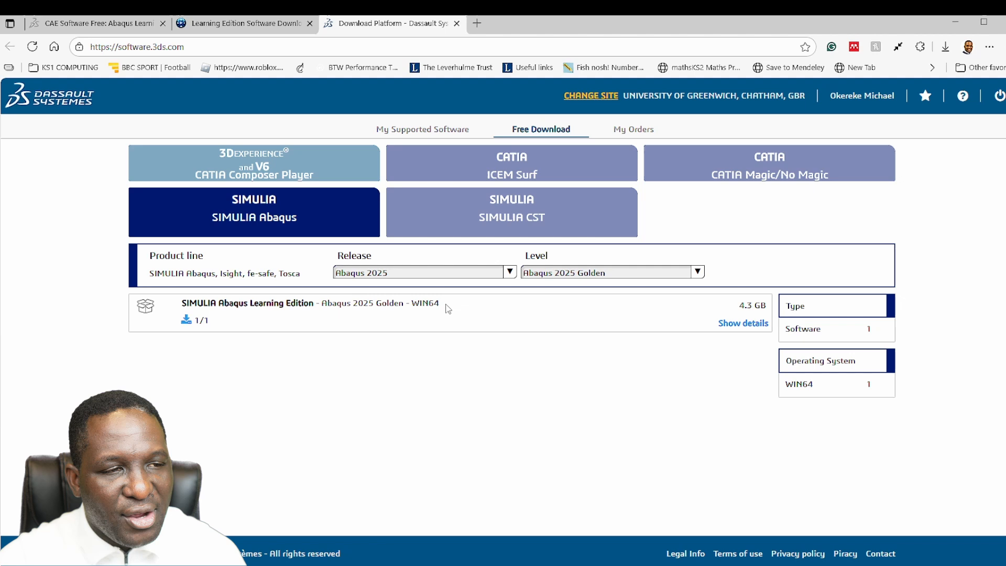
pyautogui.doubleClick(423, 302)
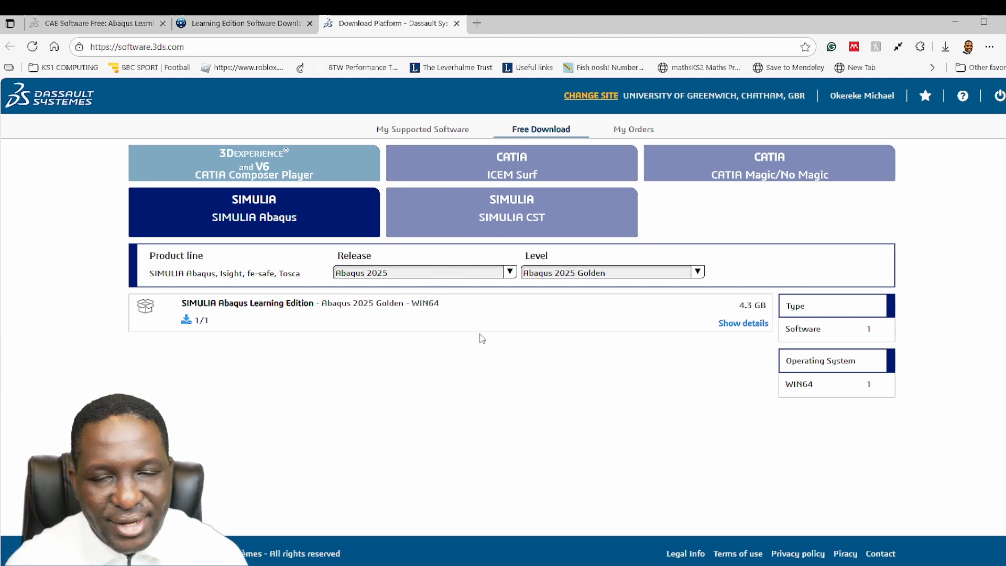
pyautogui.moveTo(537, 337)
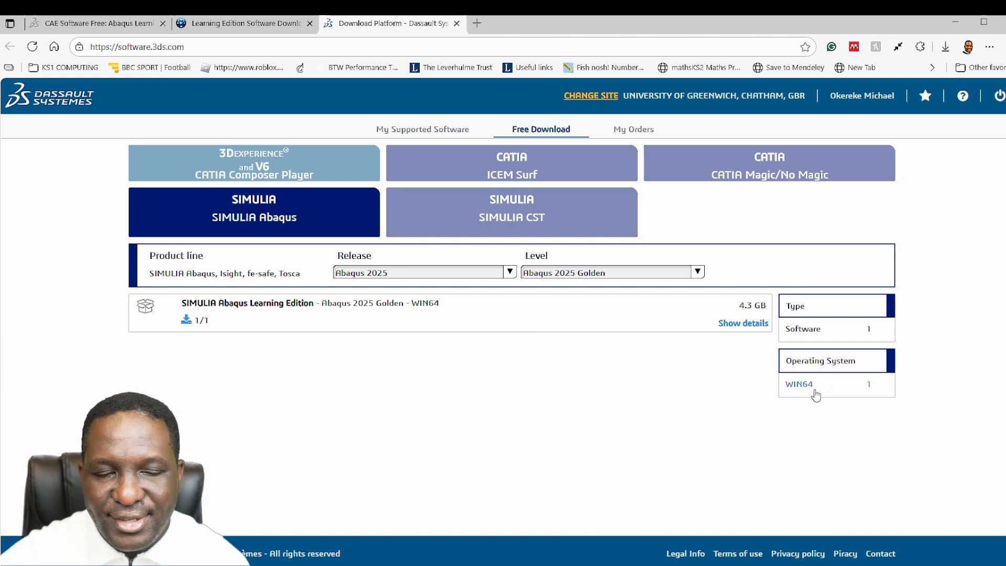
pyautogui.moveTo(851, 423)
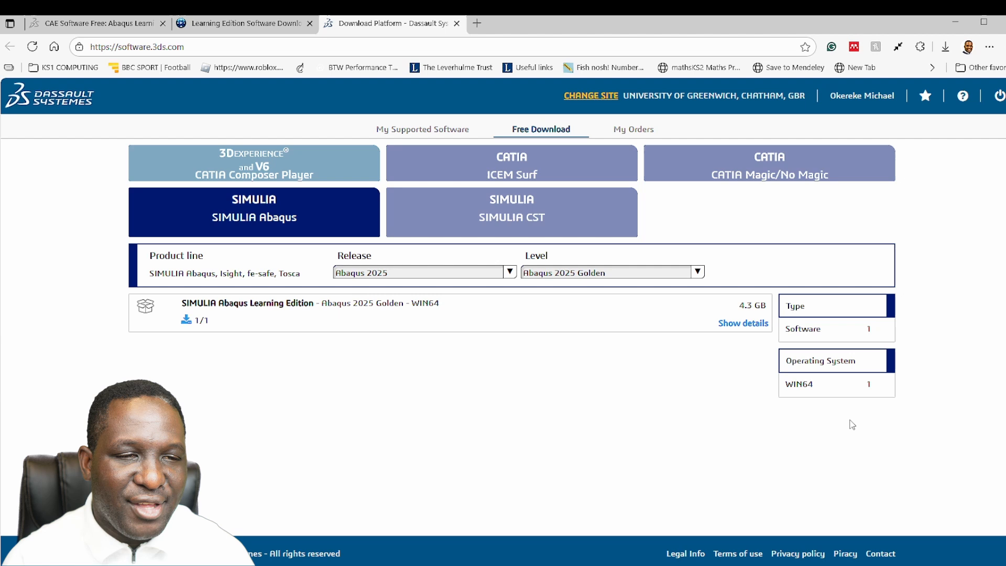
pyautogui.moveTo(709, 311)
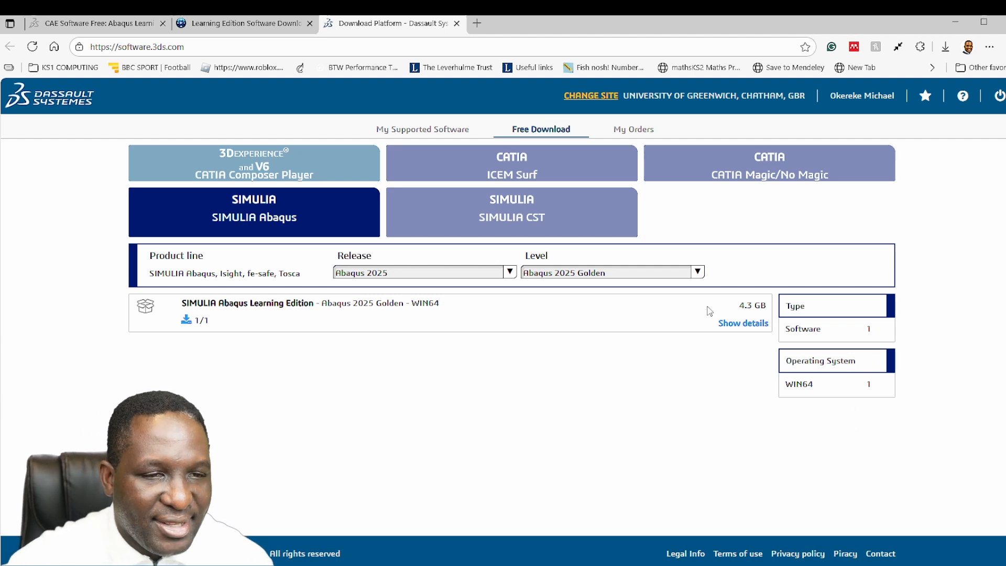
pyautogui.moveTo(742, 325)
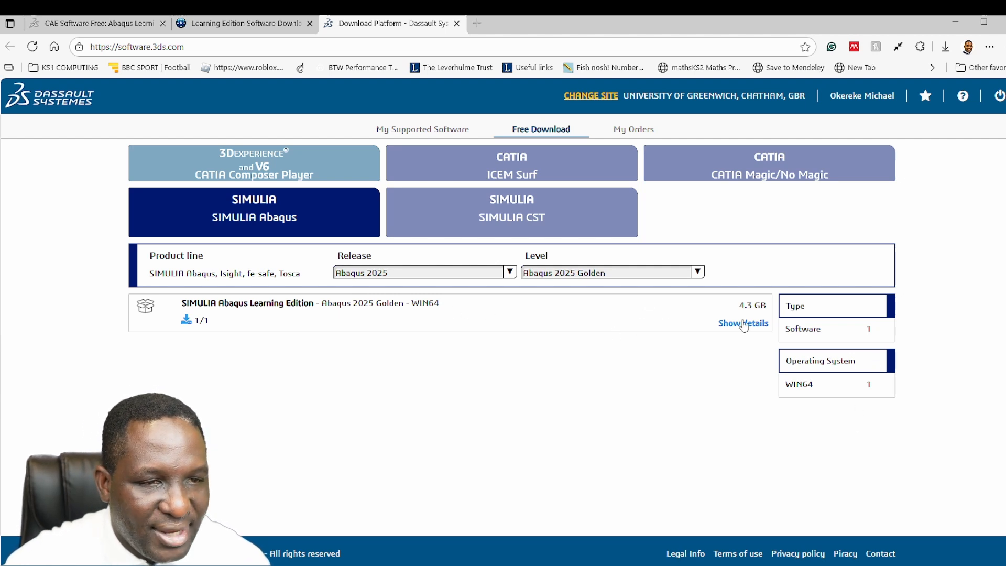
pyautogui.click(742, 322)
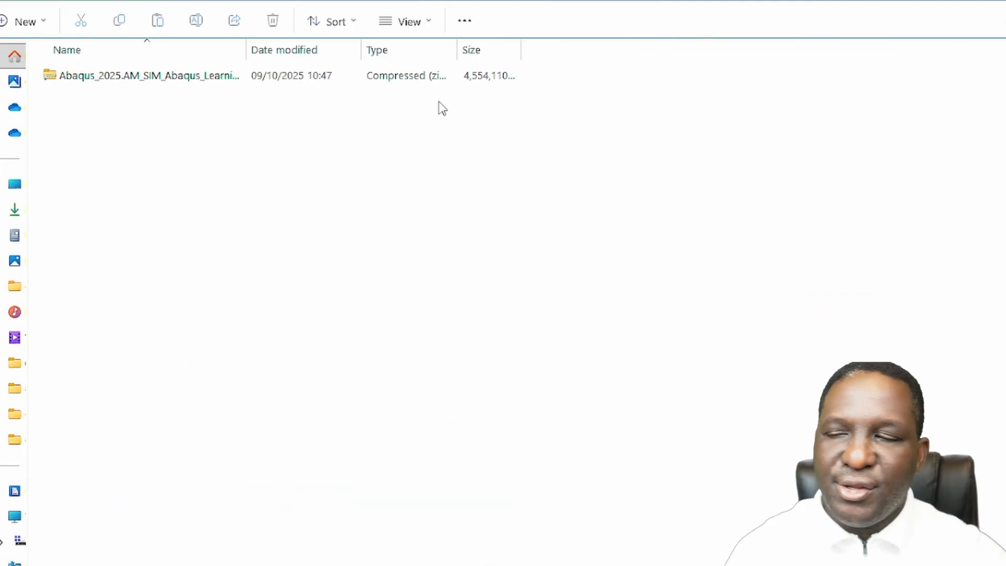
# Step: Extract the downloaded Abaqus zip archive and launch its setup application
pyautogui.click(148, 74)
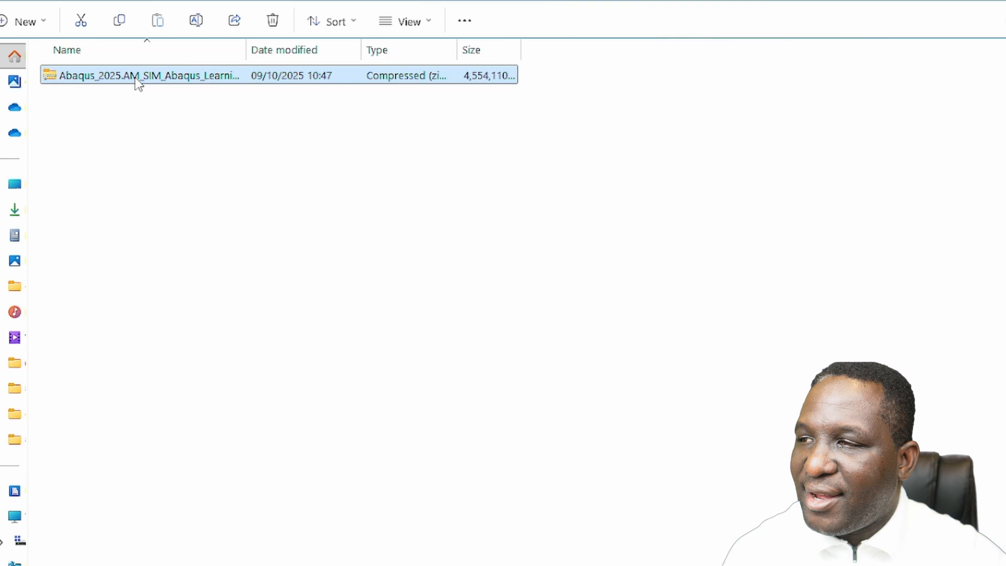
pyautogui.rightClick(146, 75)
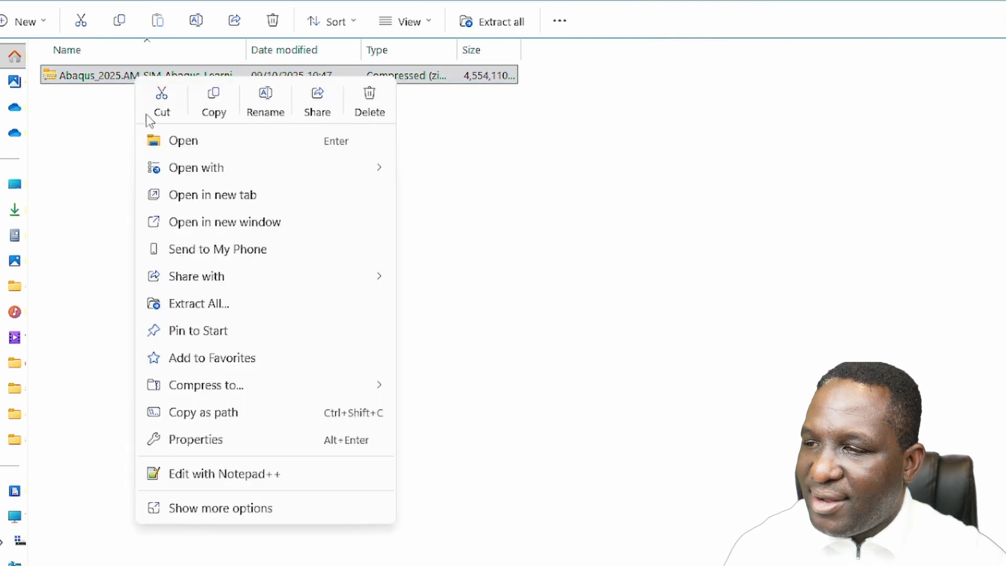
pyautogui.click(198, 303)
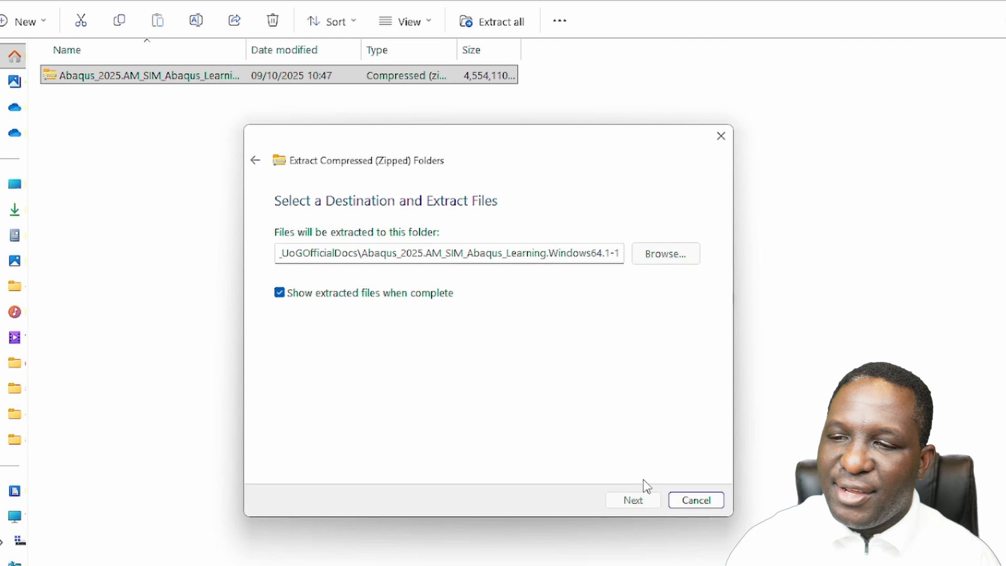
pyautogui.click(631, 500)
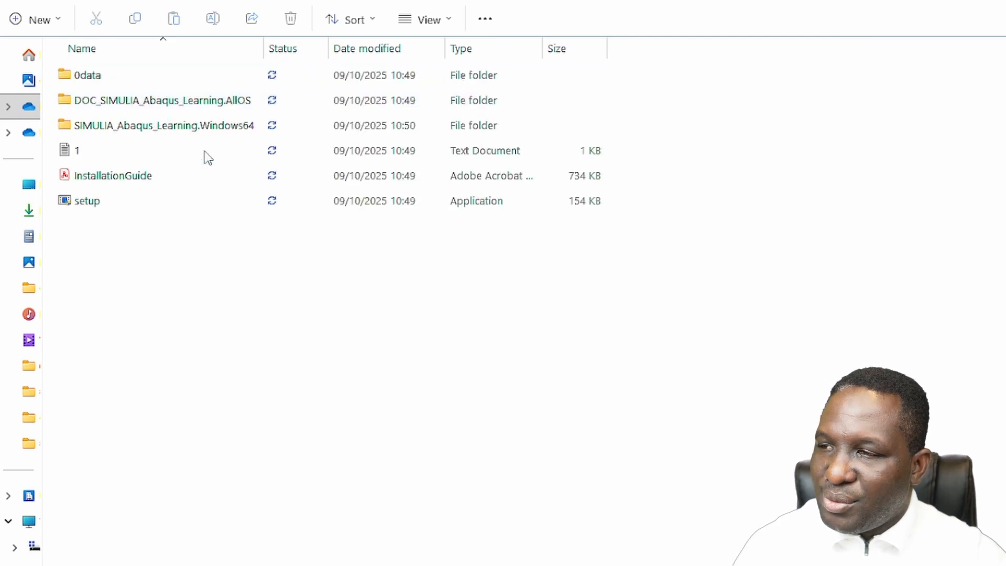
pyautogui.click(112, 174)
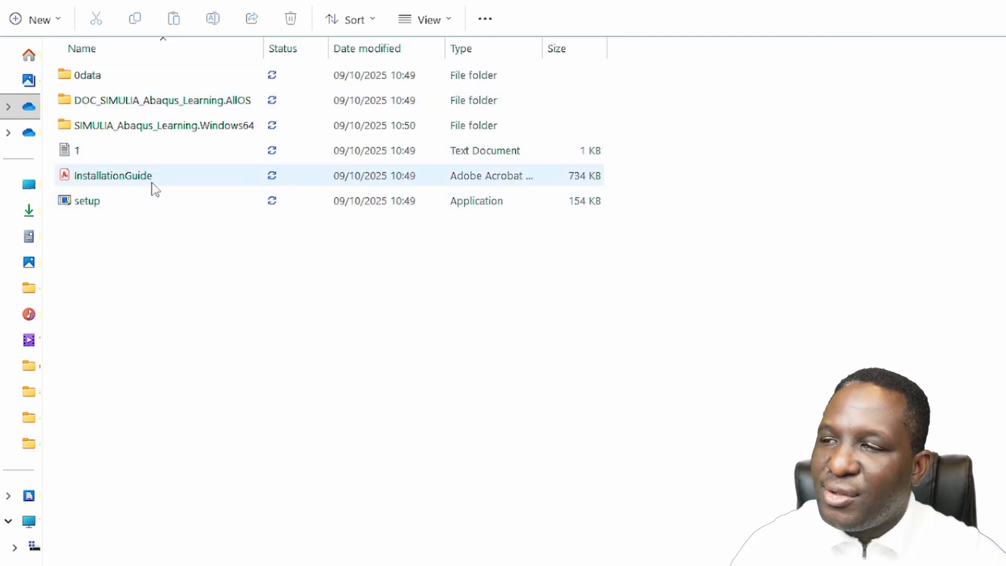
pyautogui.moveTo(148, 177)
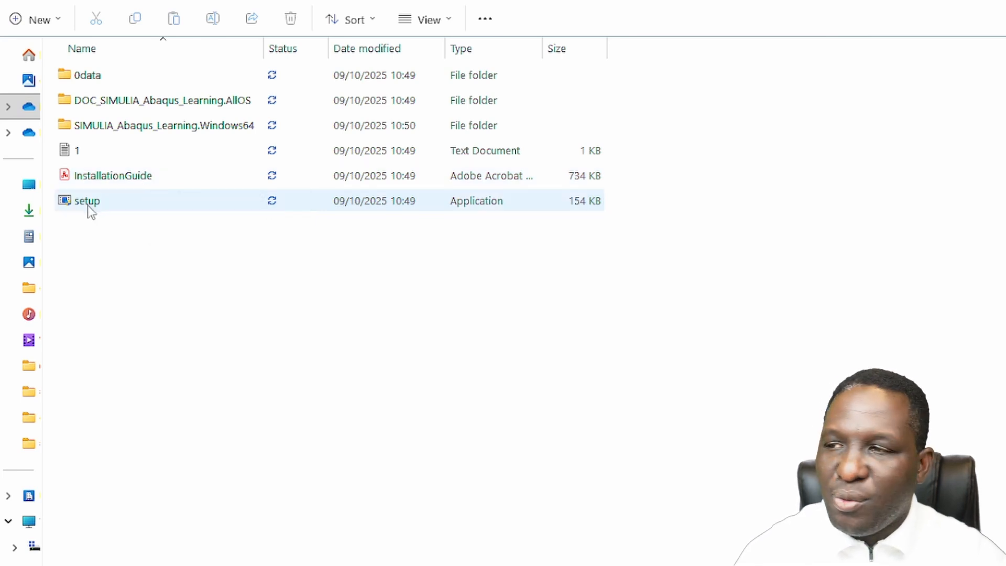
pyautogui.doubleClick(87, 201)
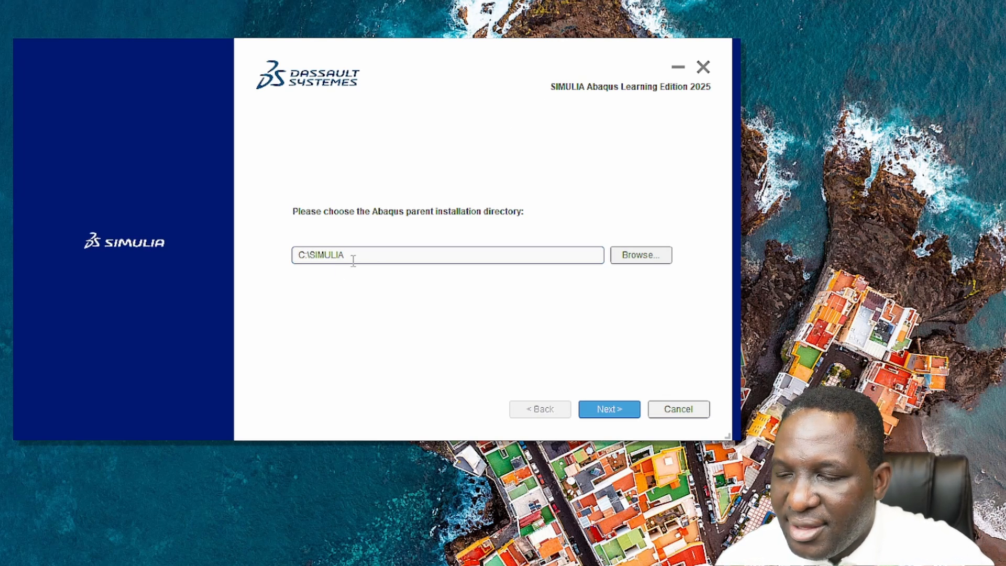
pyautogui.moveTo(519, 273)
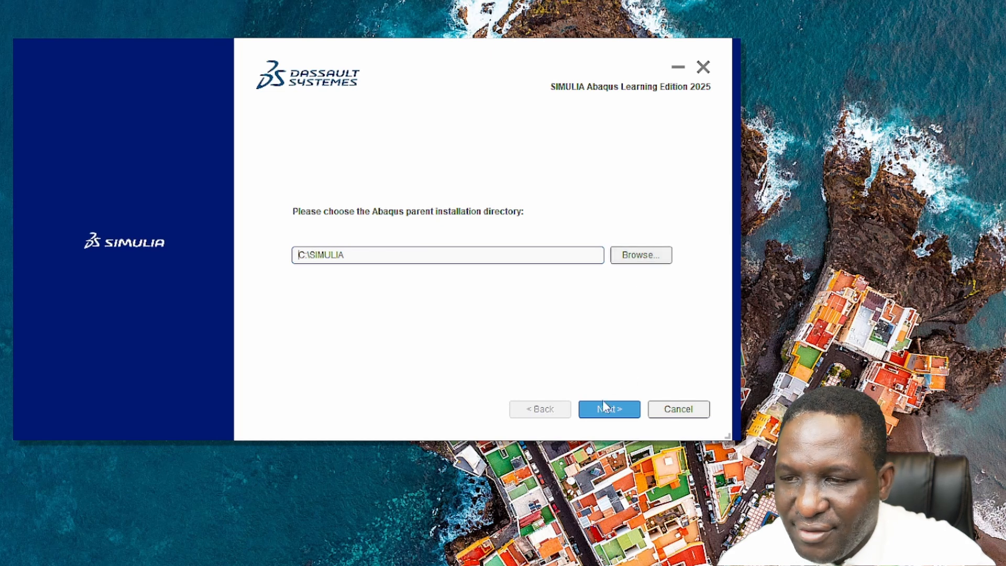
# Step: Accept C:\SIMULIA as the parent directory and open Oracle's Java 21 download page
pyautogui.click(608, 408)
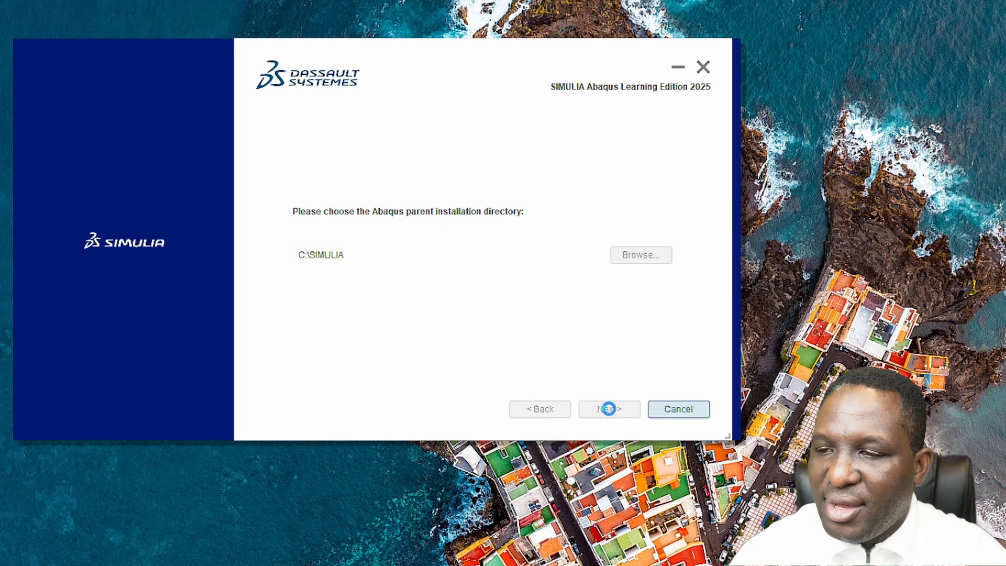
pyautogui.click(607, 408)
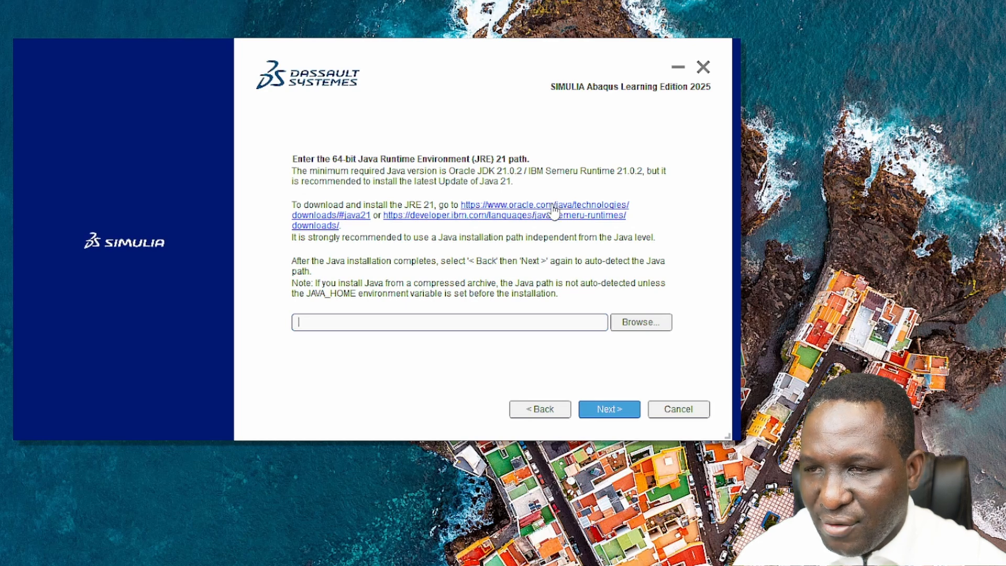
pyautogui.click(548, 205)
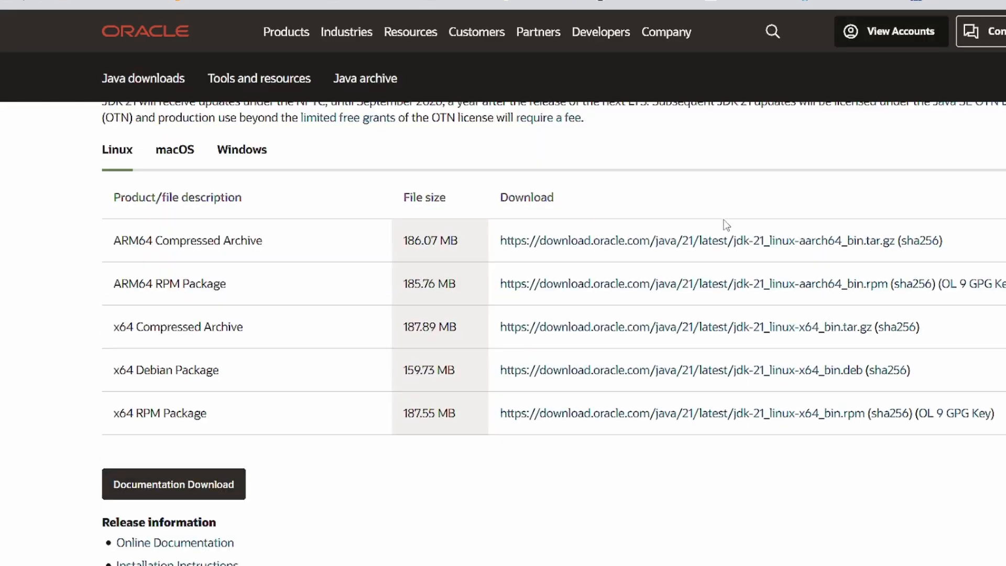
# Step: Download and run Oracle's Windows x64 JDK 21.0.8 installer, installing into C:\Program Files\Java\jdk-21
pyautogui.click(810, 31)
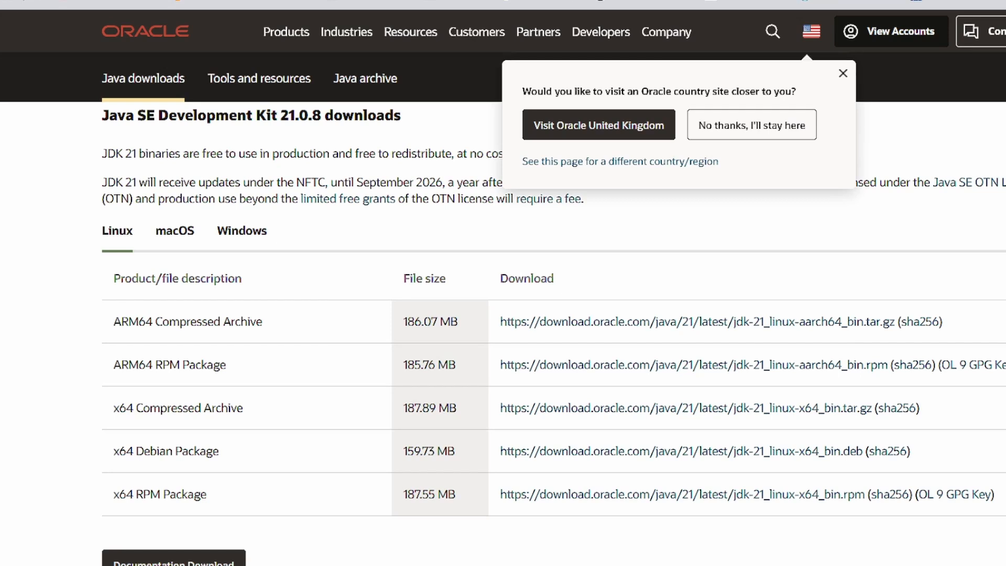
pyautogui.moveTo(291, 422)
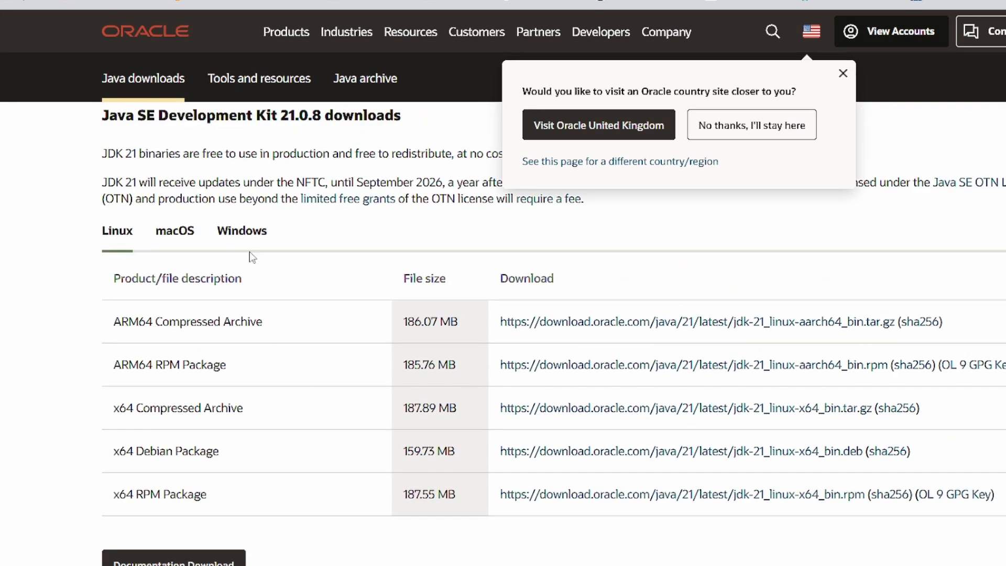
pyautogui.click(241, 231)
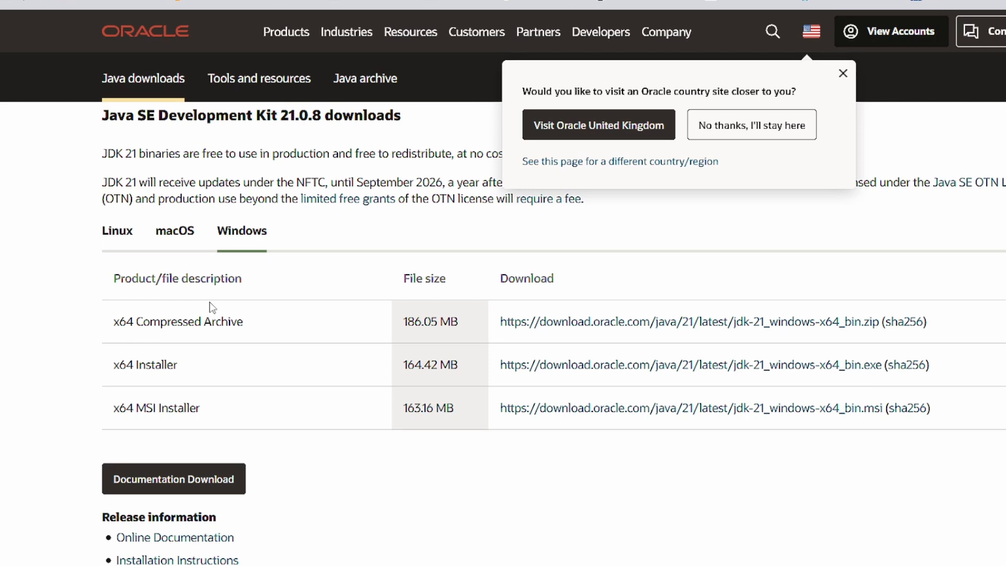
pyautogui.moveTo(560, 365)
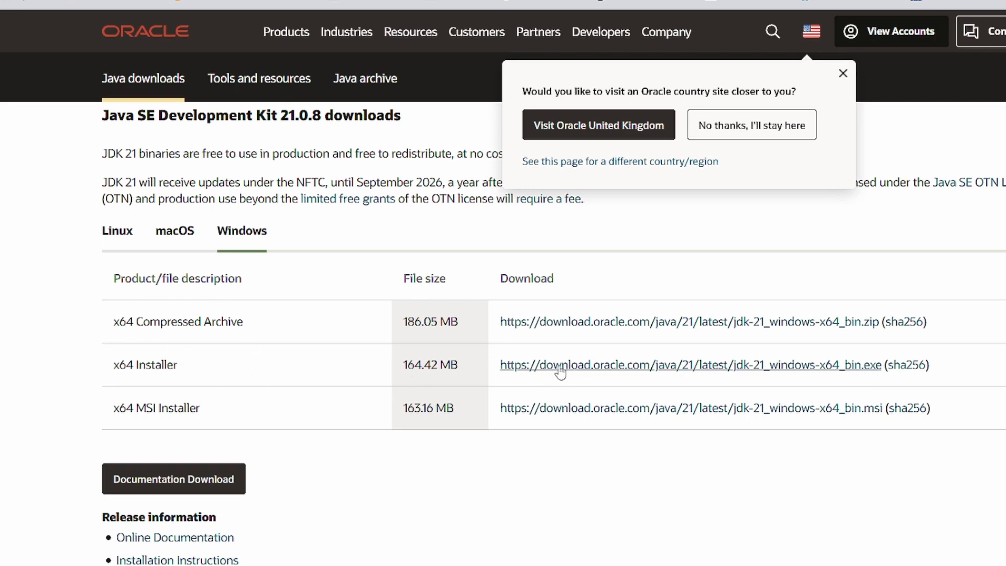
pyautogui.click(560, 365)
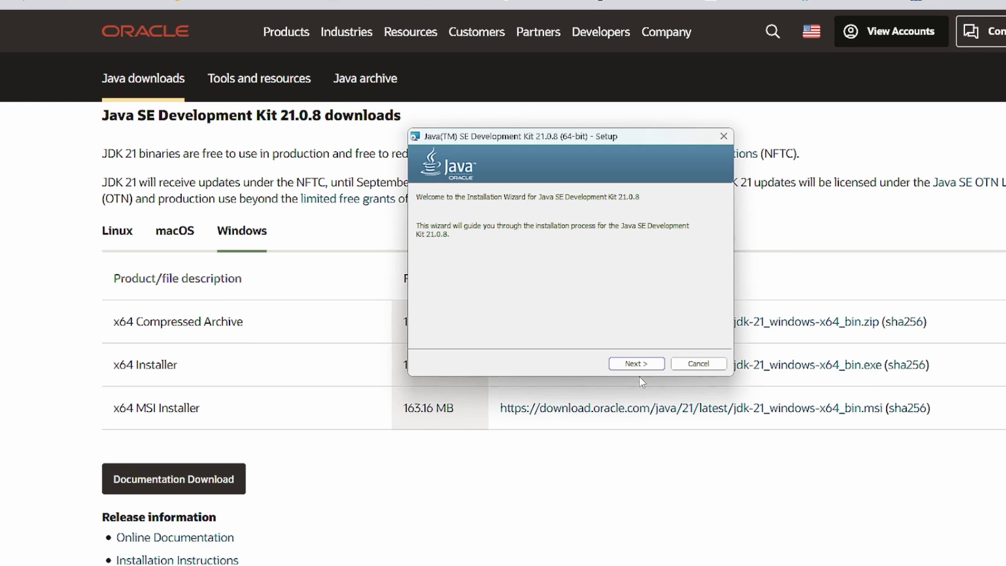
pyautogui.click(635, 363)
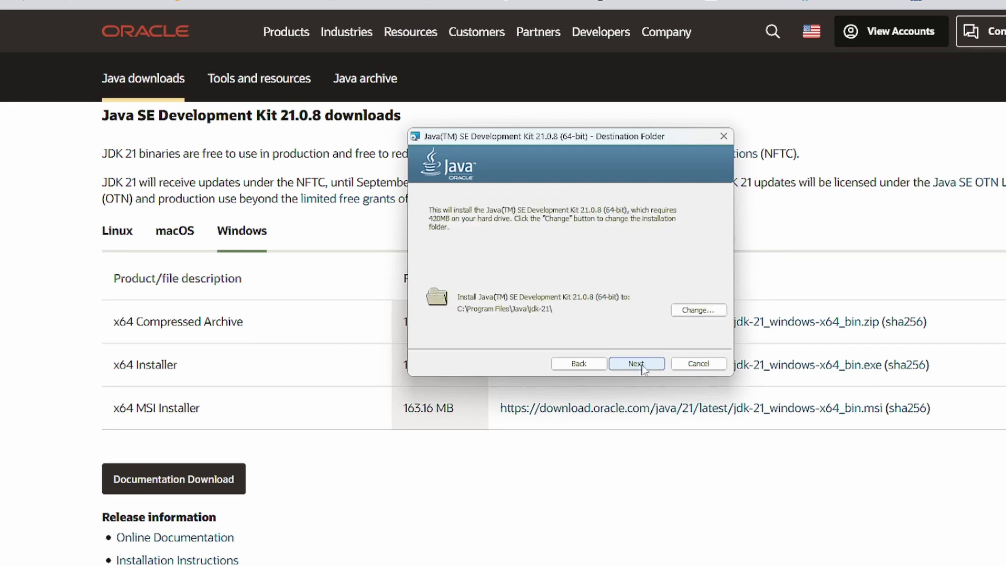
pyautogui.click(636, 363)
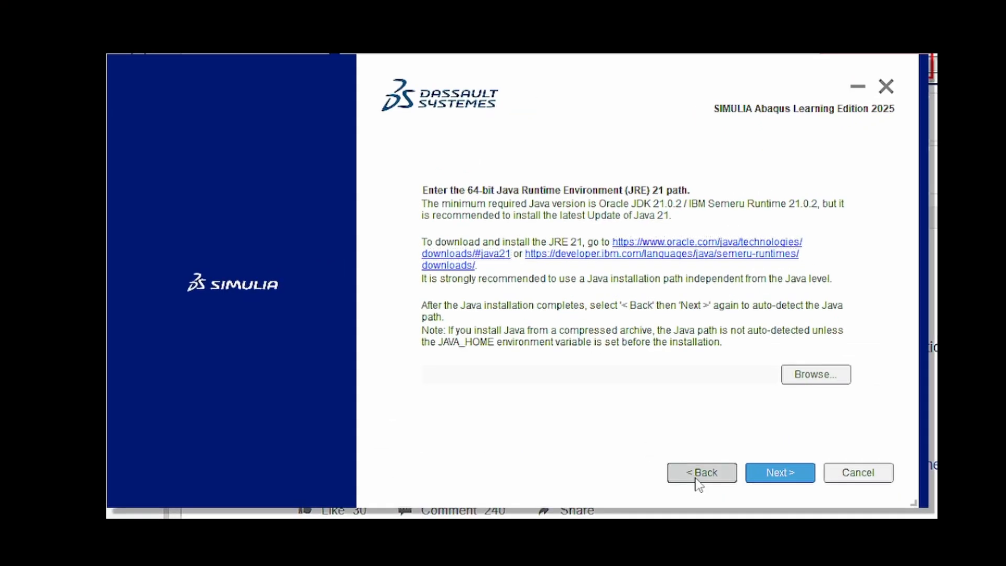
# Step: Re-detect the jdk-21 Java path and keep C:\temp as the working directory
pyautogui.click(779, 472)
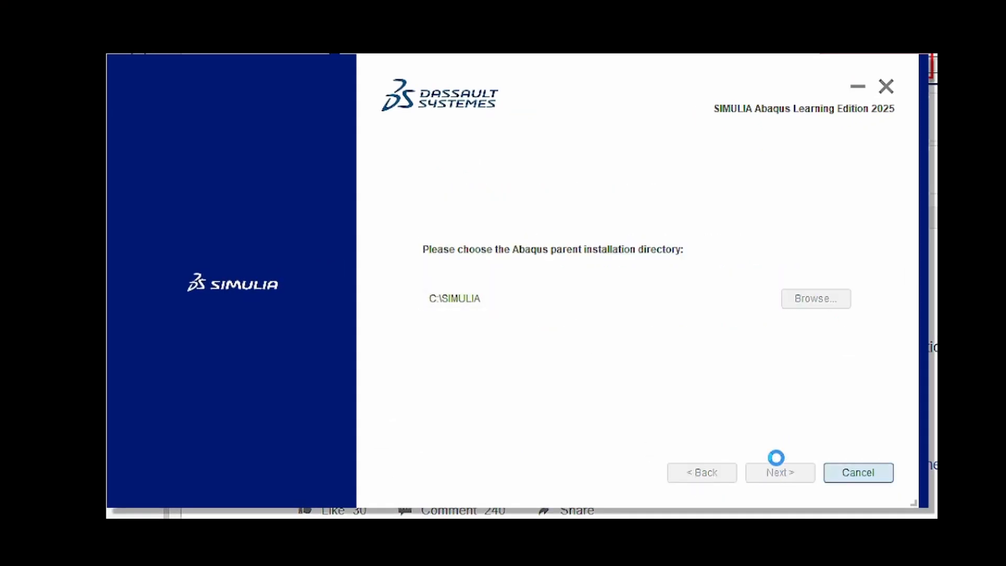
pyautogui.click(779, 472)
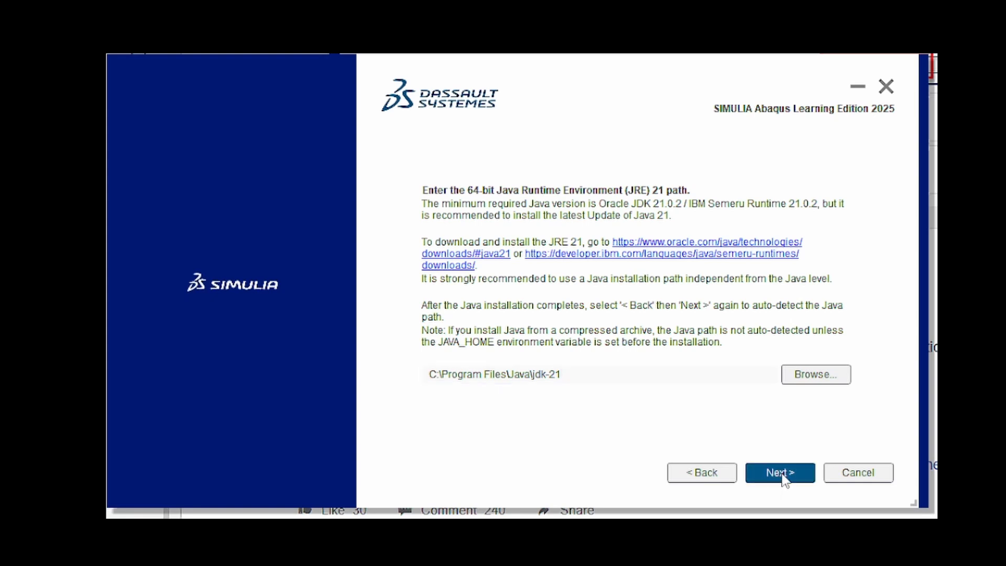
pyautogui.click(779, 472)
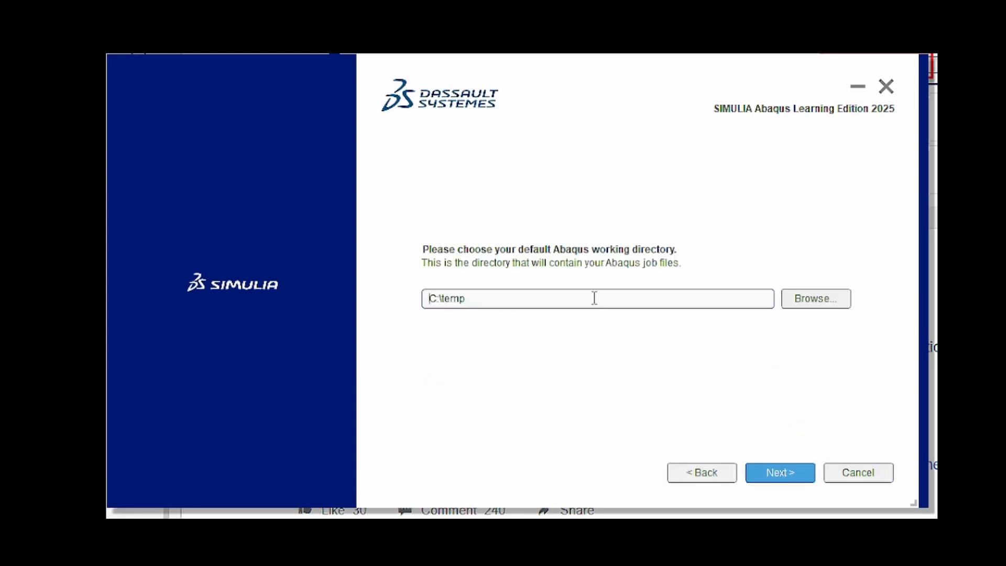
pyautogui.moveTo(612, 288)
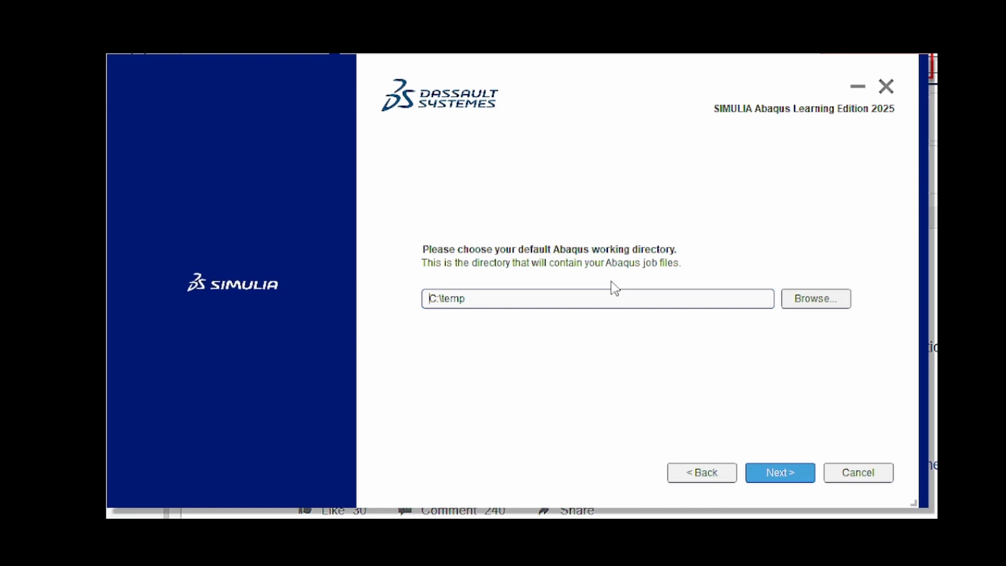
pyautogui.moveTo(697, 358)
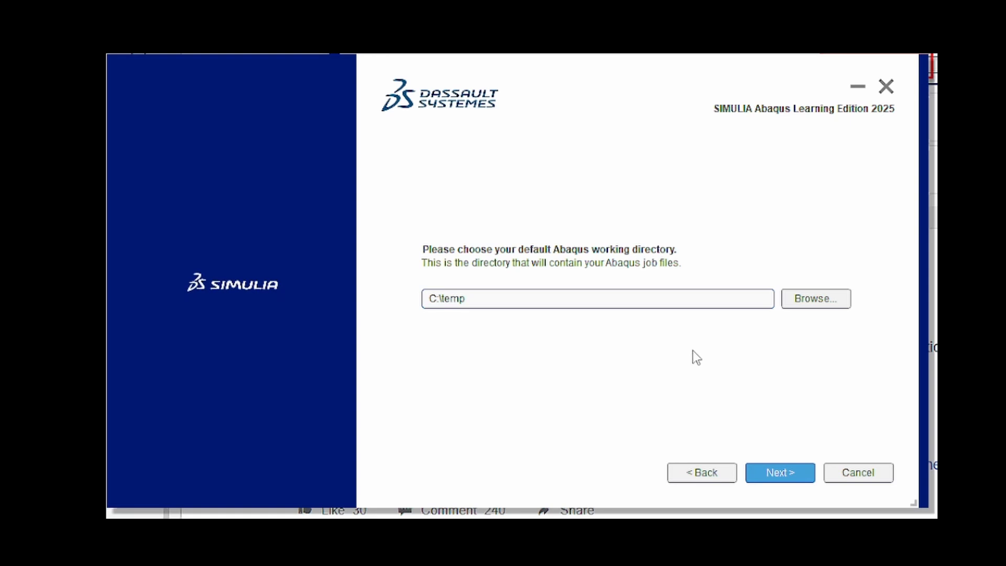
pyautogui.moveTo(779, 472)
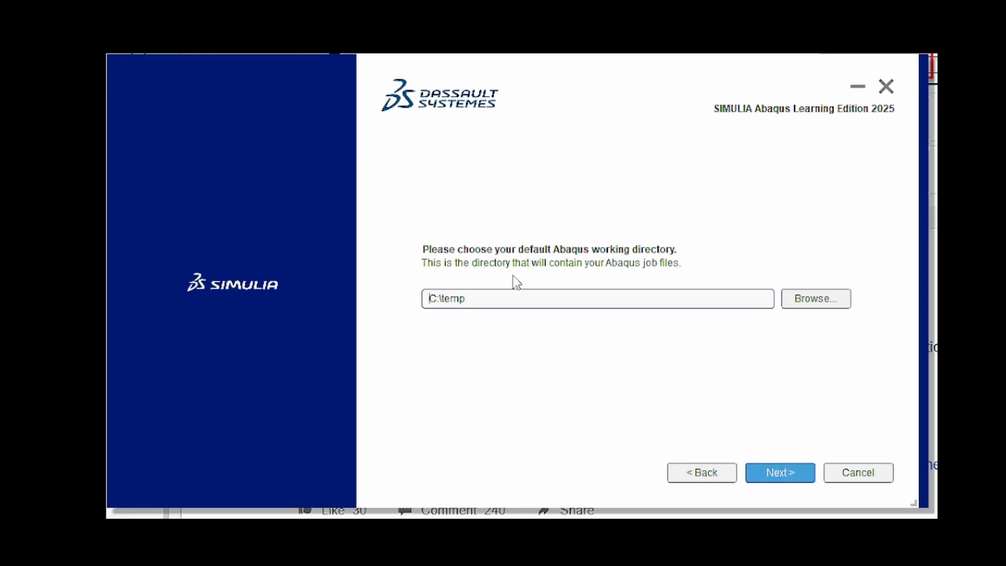
pyautogui.moveTo(648, 357)
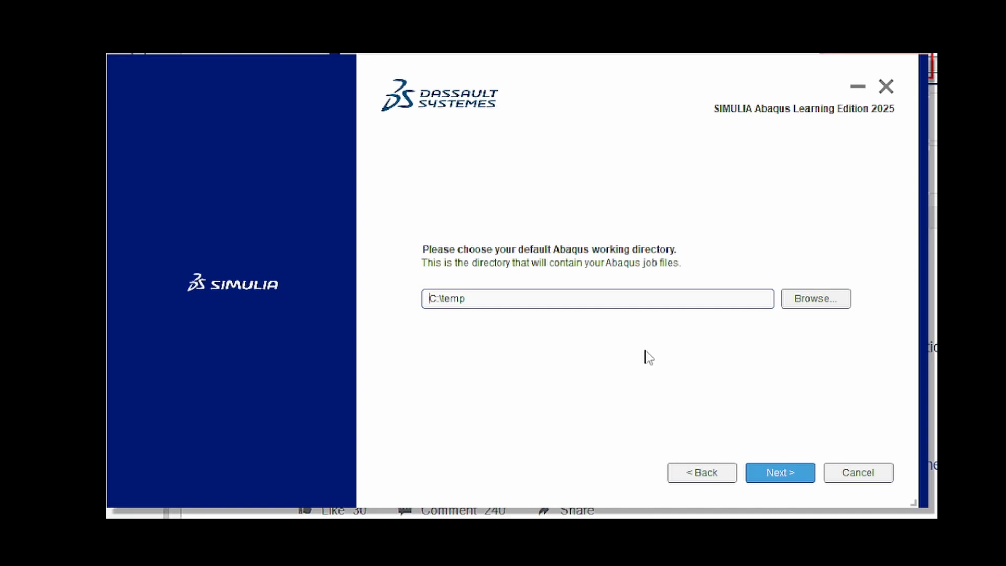
pyautogui.click(779, 472)
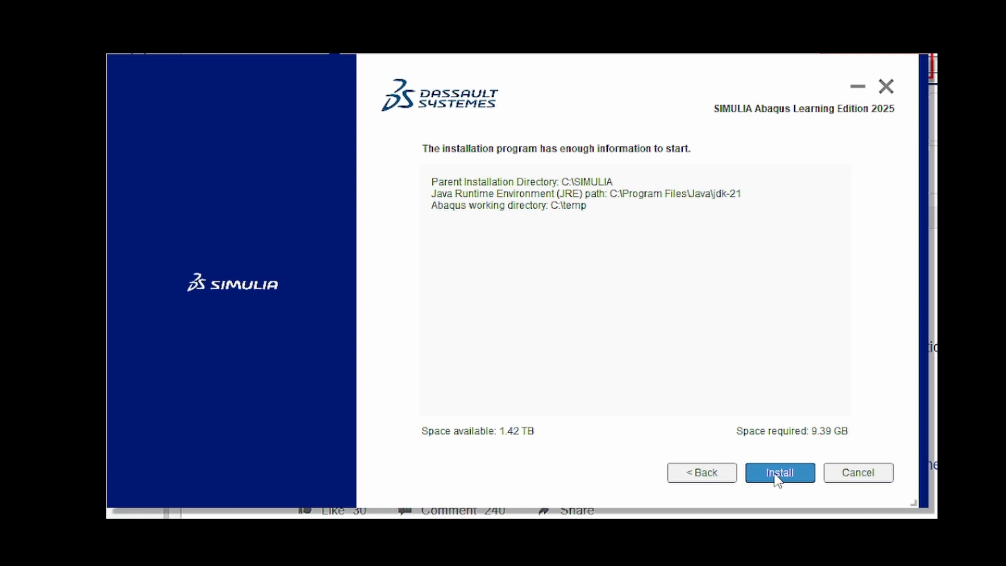
# Step: Install Abaqus Learning Edition 2025 into C:\SIMULIA\CAE\2025LE and dismiss the verification results
pyautogui.click(779, 472)
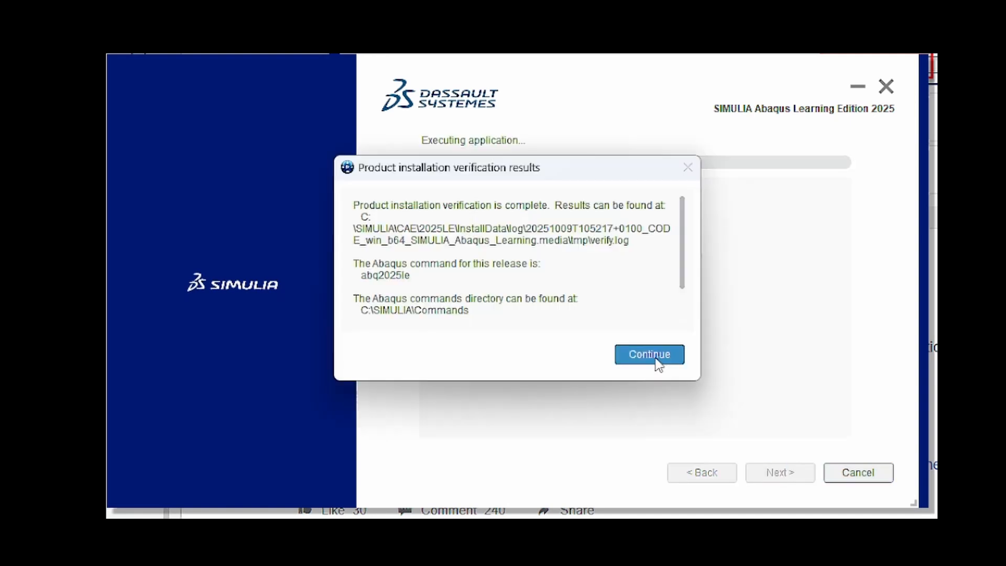
pyautogui.moveTo(632, 268)
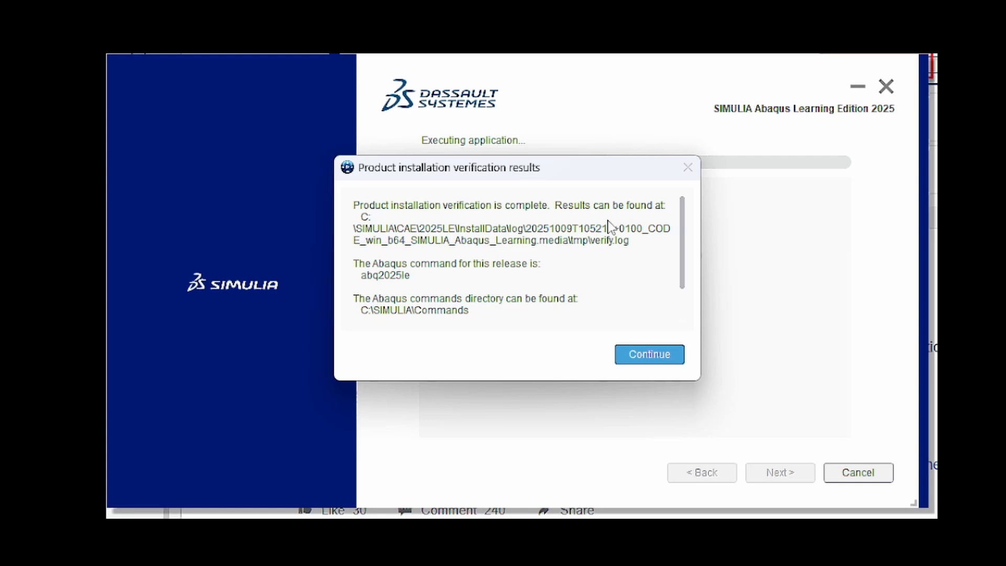
pyautogui.moveTo(523, 256)
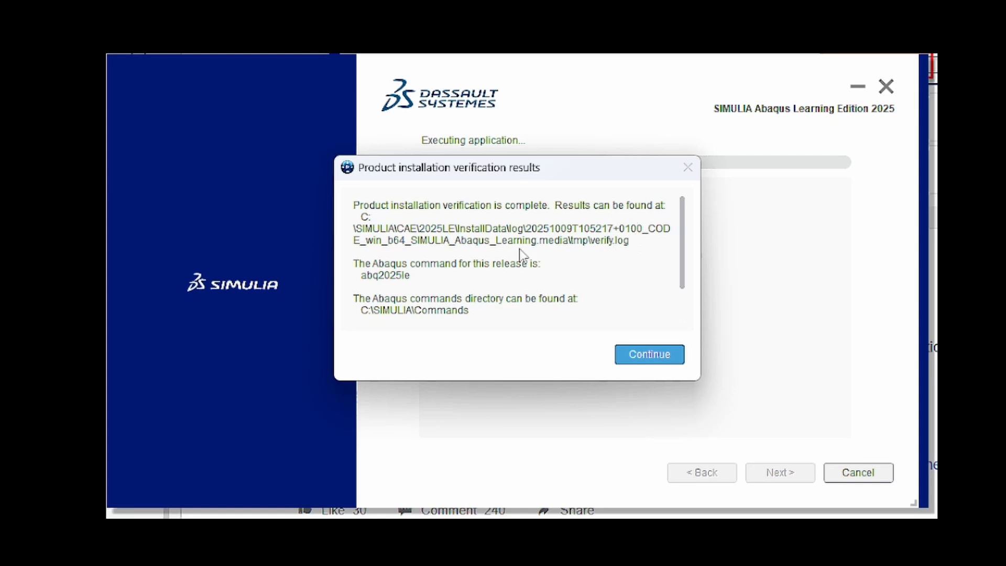
pyautogui.moveTo(388, 292)
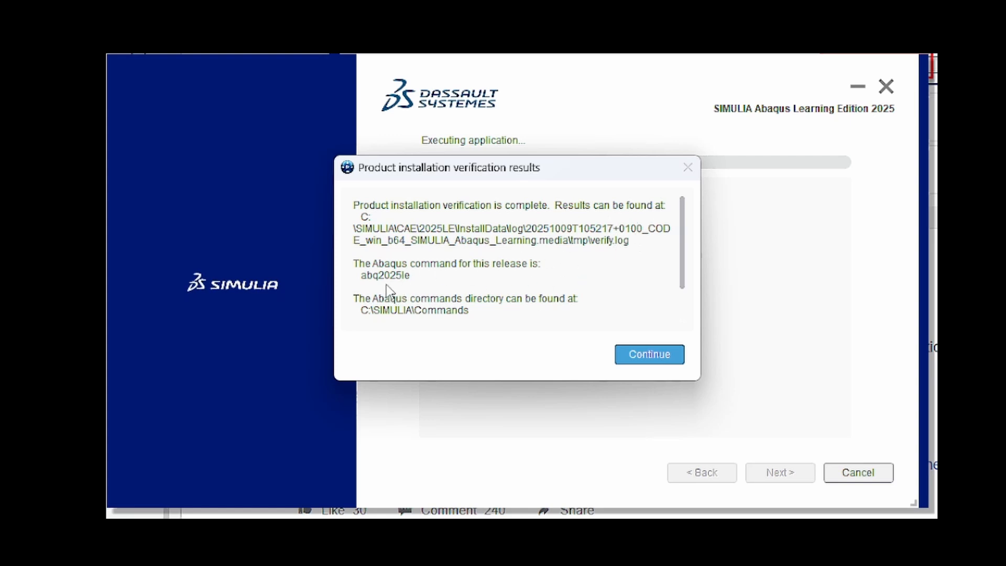
pyautogui.moveTo(412, 286)
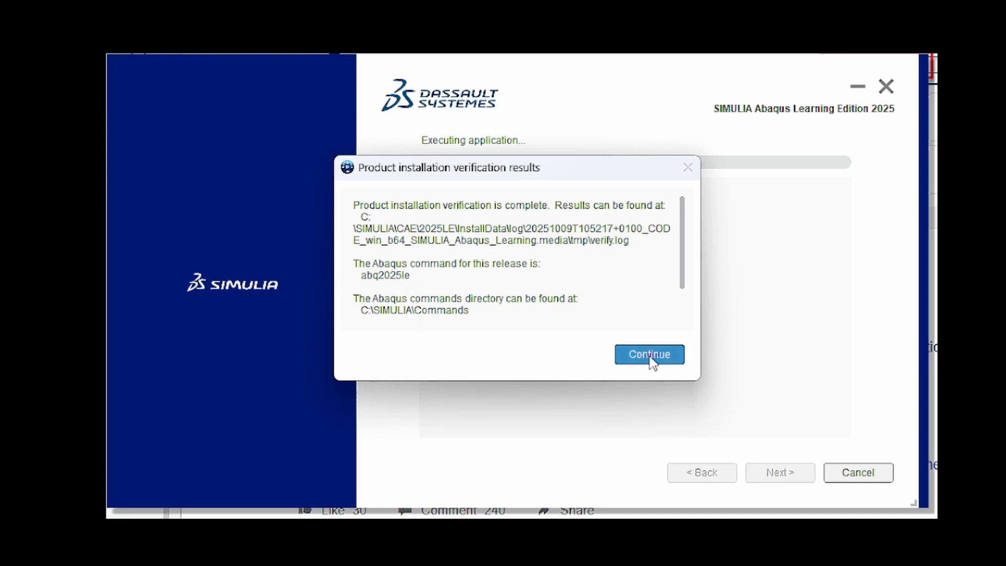
pyautogui.click(648, 354)
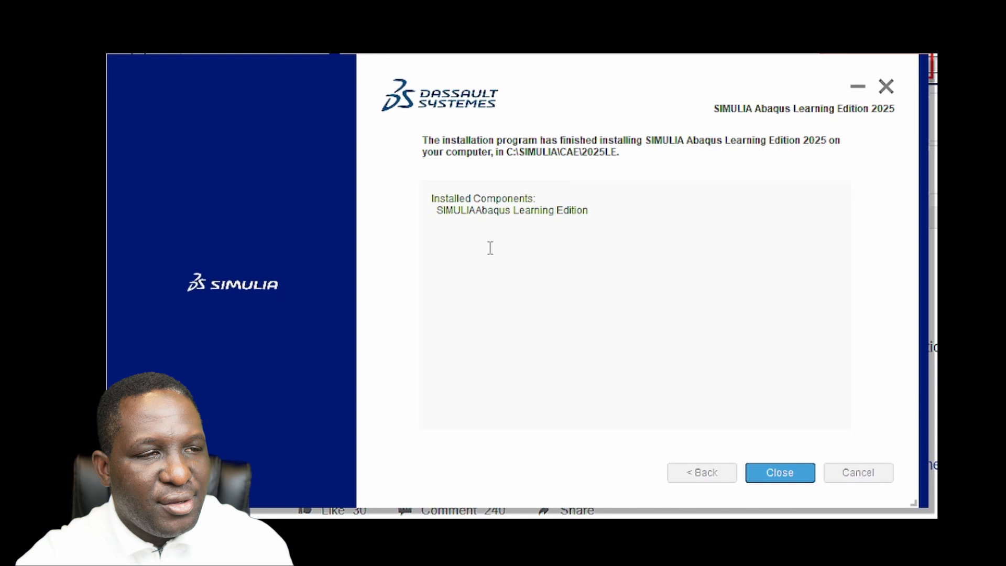
# Step: Close the installer and launch Abaqus CAE from the Start menu's Learning Edition 2025 folder
pyautogui.click(779, 472)
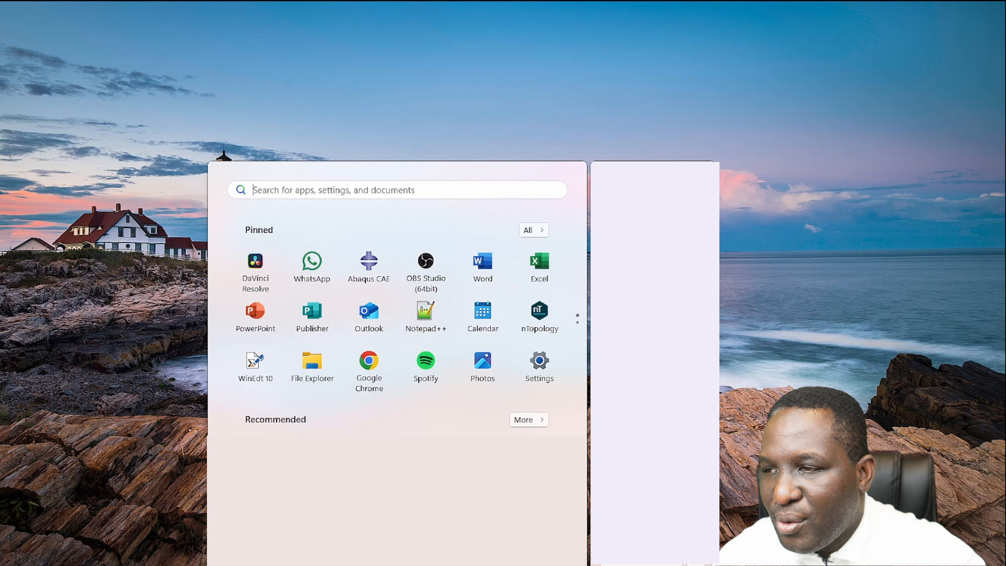
pyautogui.moveTo(530, 232)
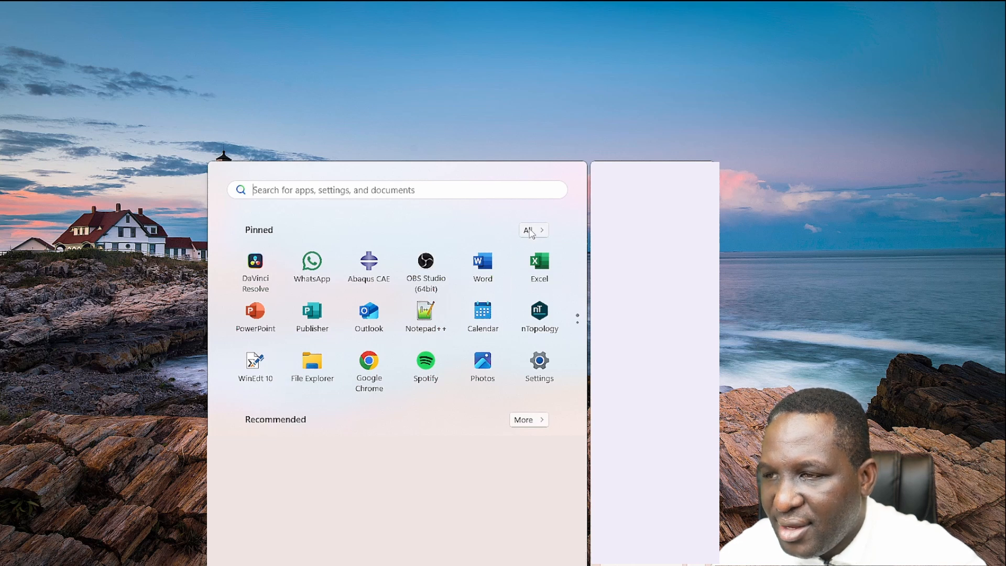
pyautogui.click(531, 230)
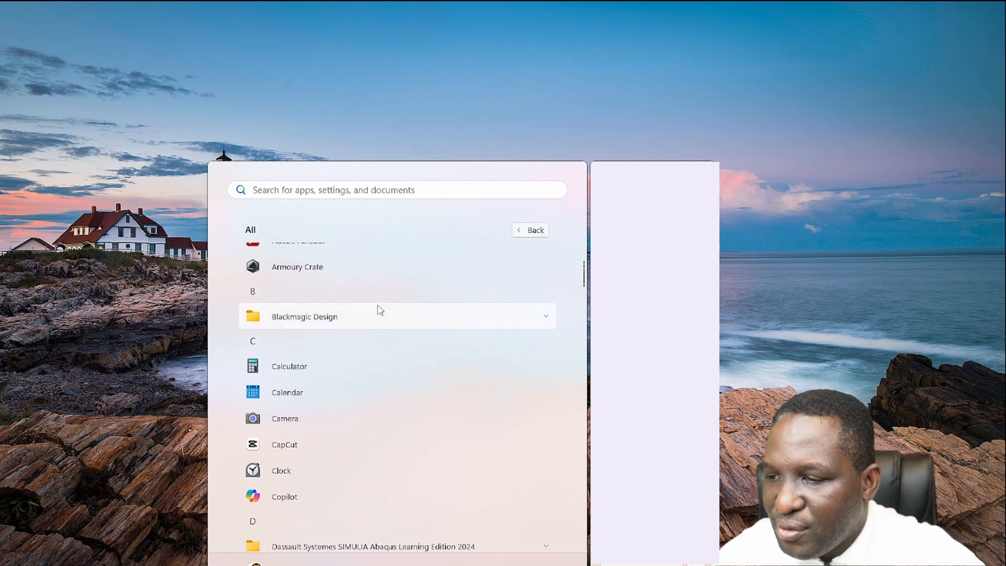
pyautogui.scroll(-3)
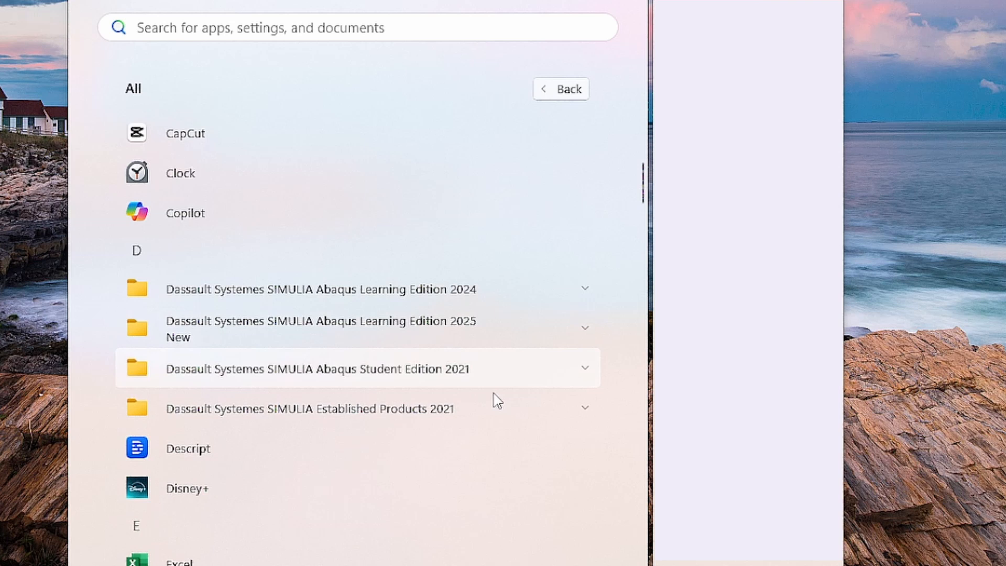
pyautogui.moveTo(416, 414)
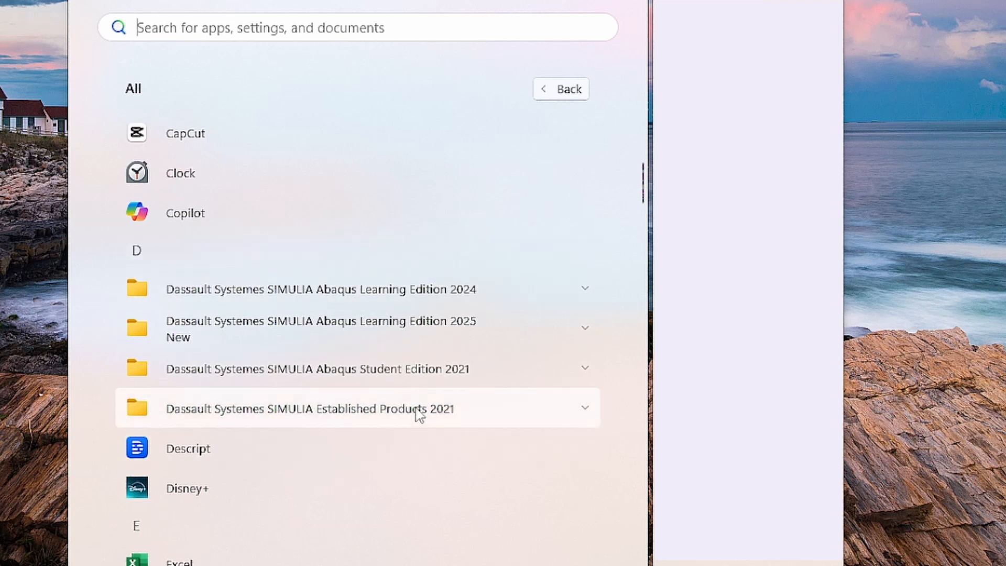
pyautogui.moveTo(366, 327)
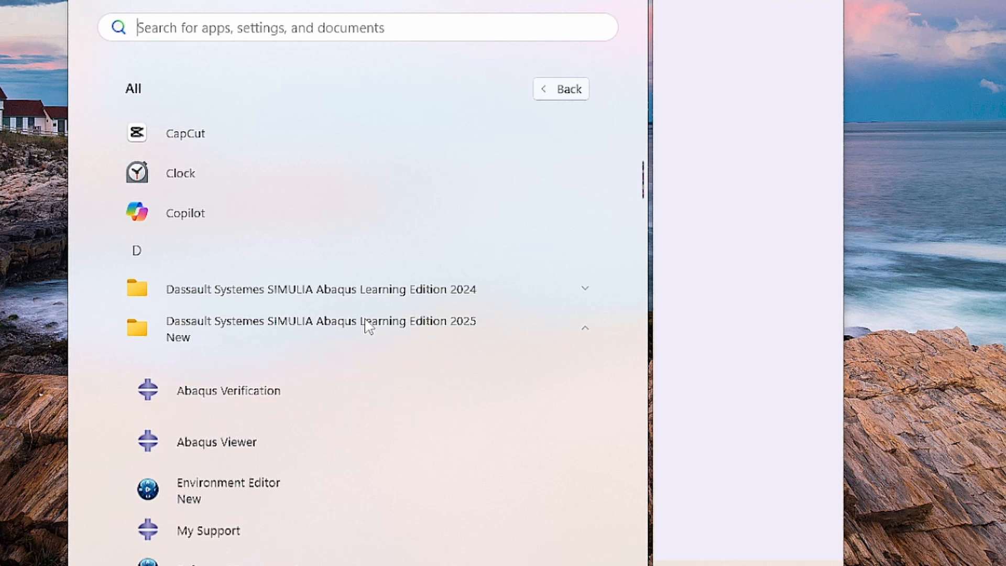
pyautogui.scroll(-3)
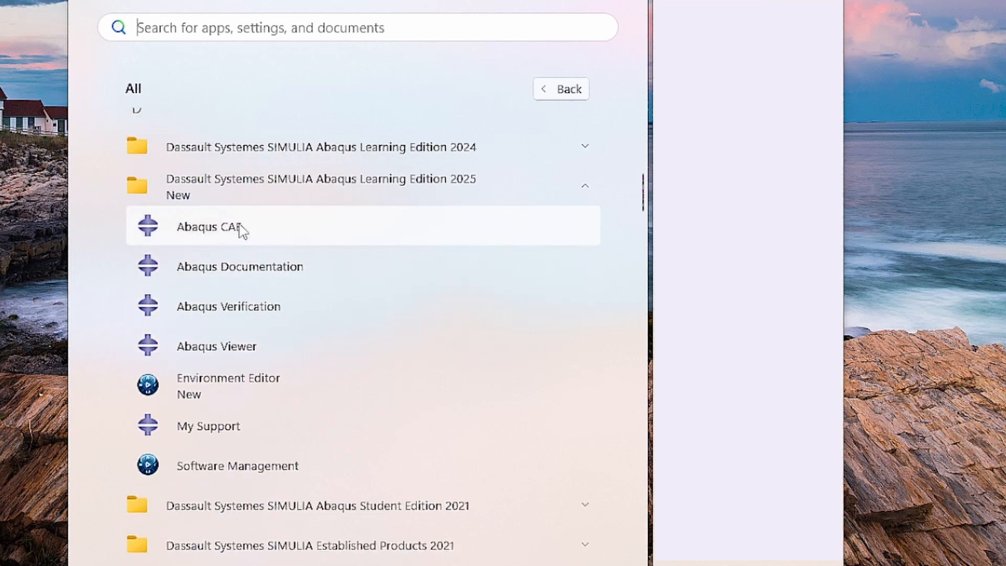
pyautogui.moveTo(261, 229)
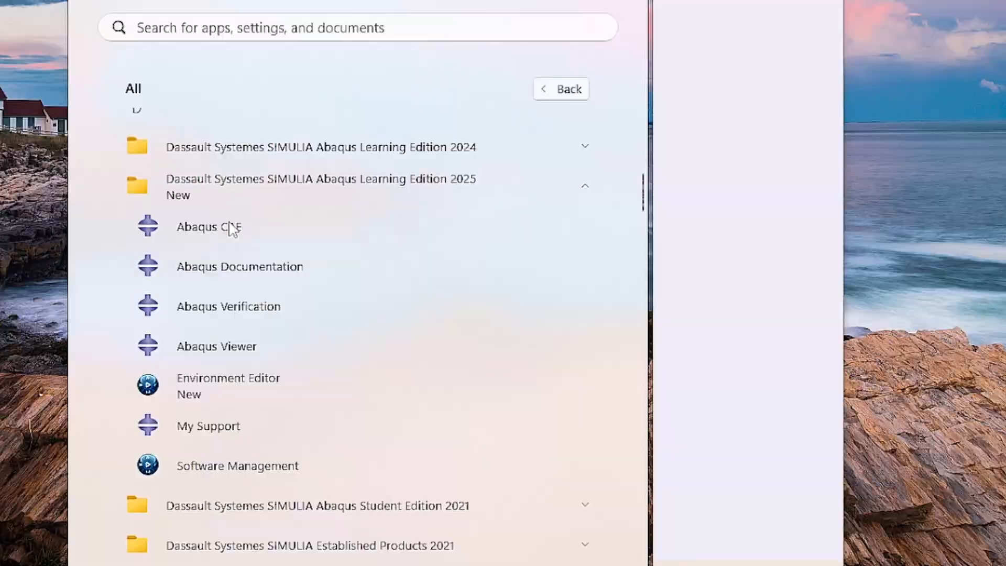
pyautogui.click(208, 226)
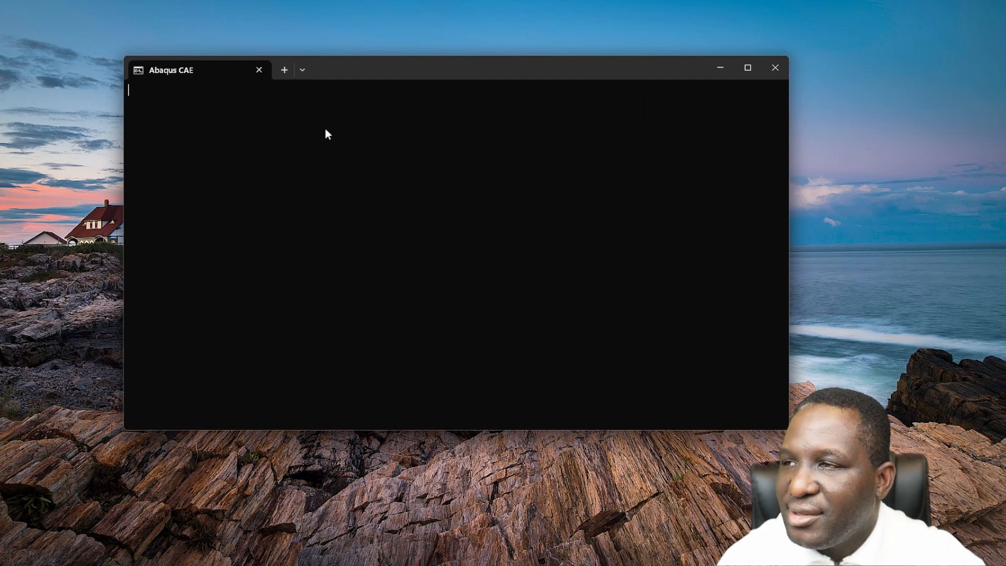
pyautogui.moveTo(405, 168)
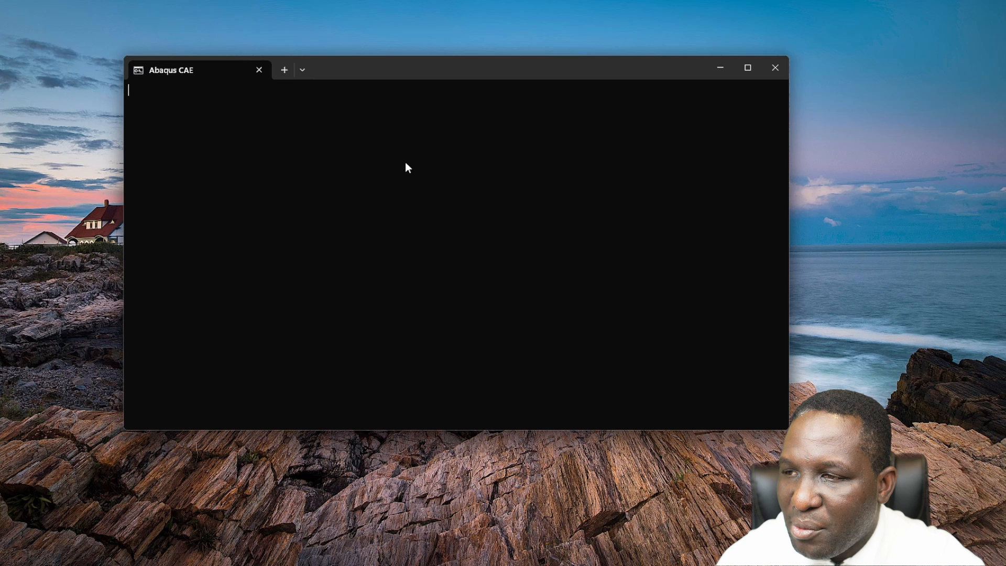
pyautogui.moveTo(374, 192)
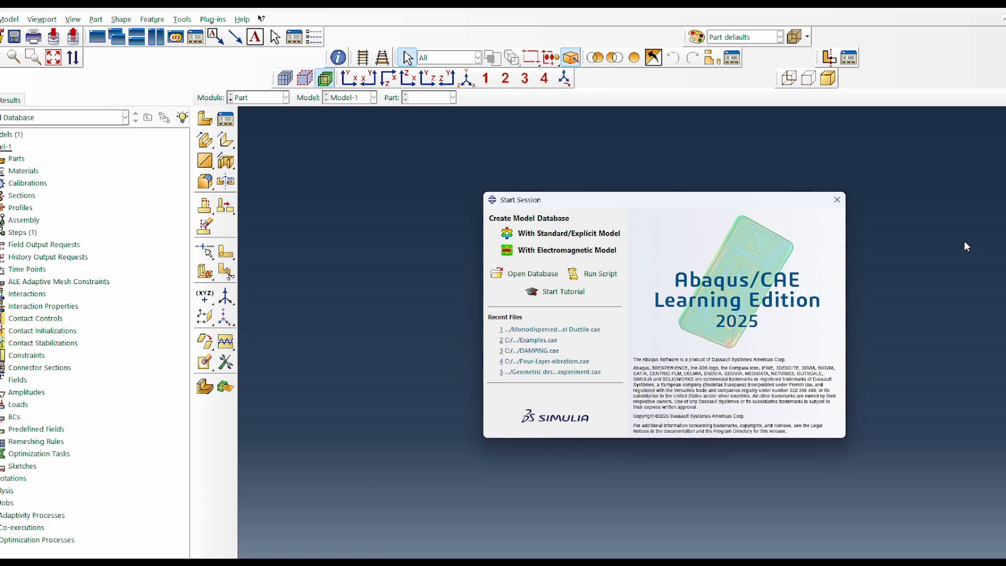
pyautogui.moveTo(948, 207)
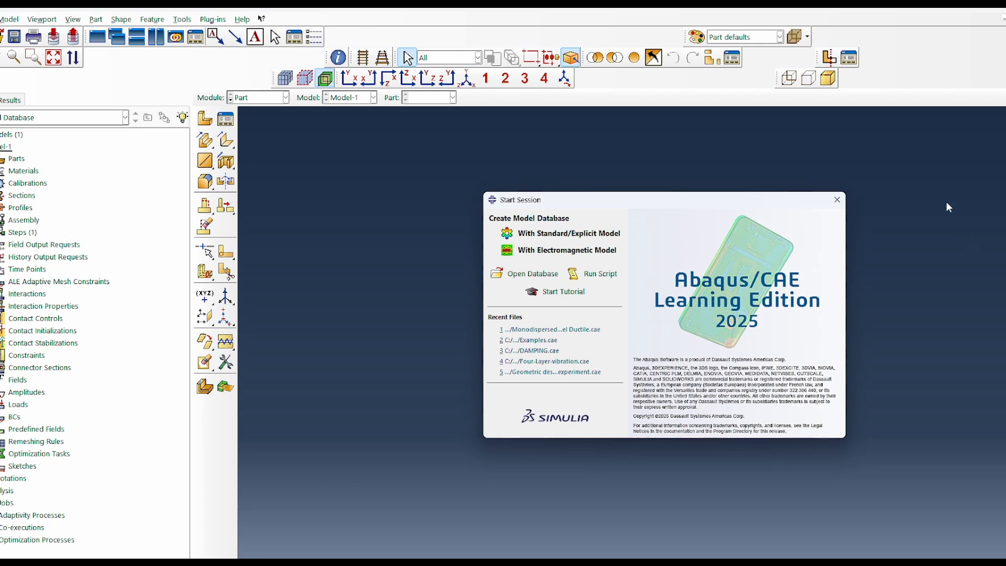
pyautogui.moveTo(382, 333)
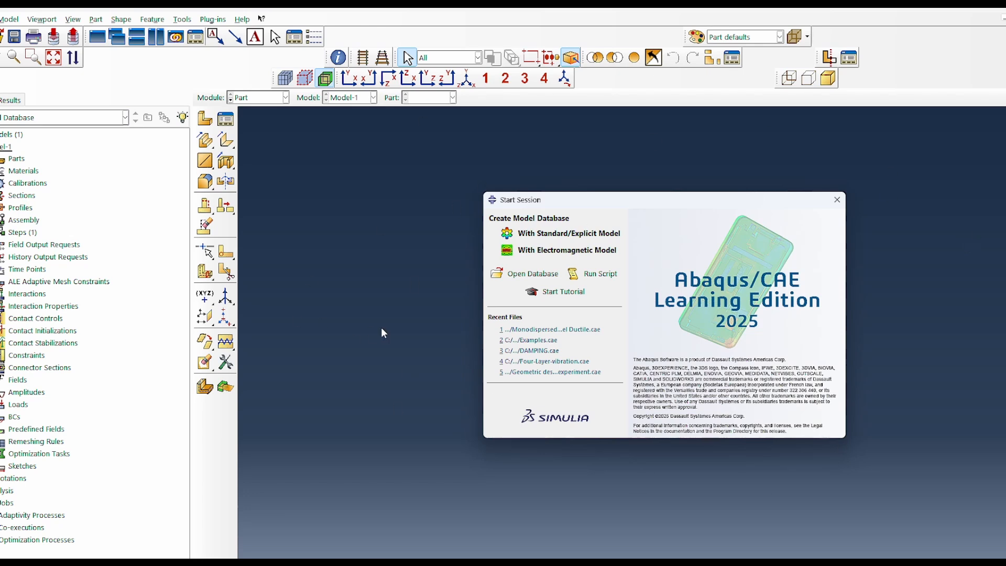
pyautogui.moveTo(430, 146)
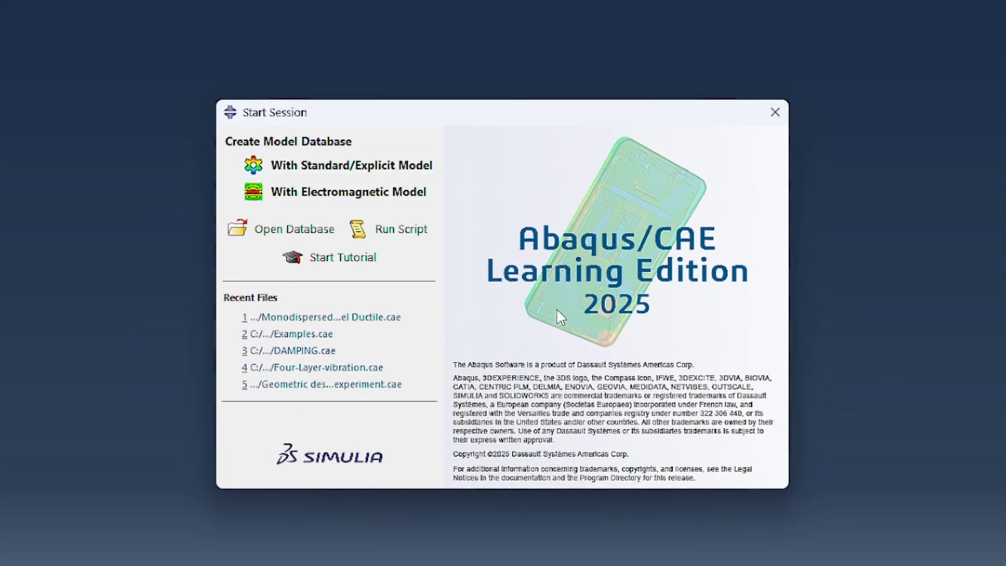
pyautogui.moveTo(653, 314)
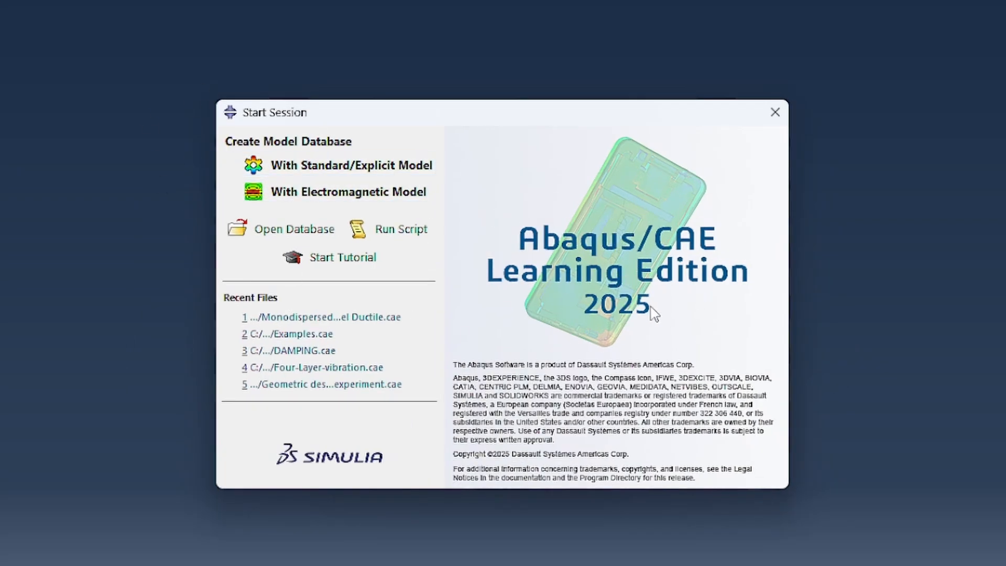
pyautogui.moveTo(245, 275)
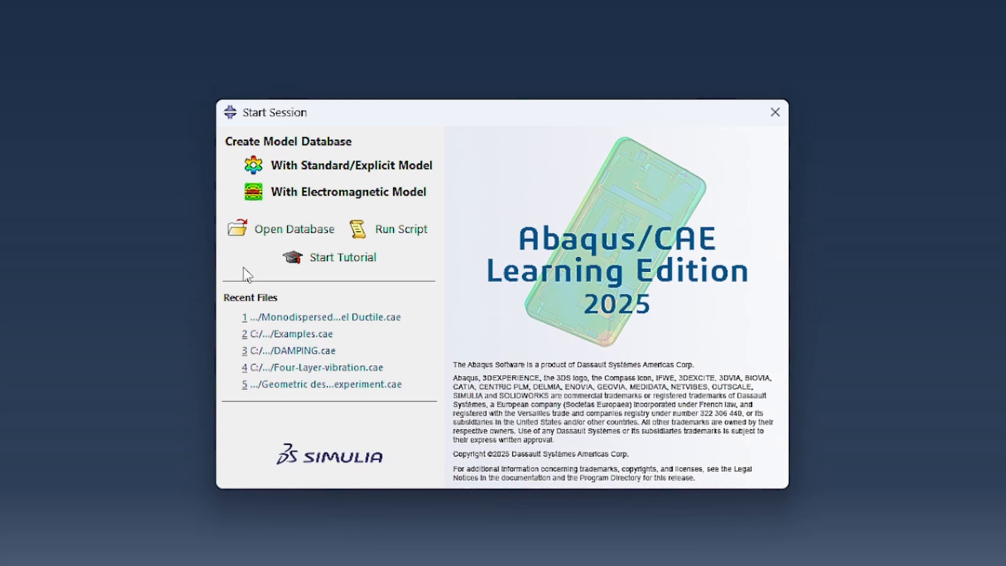
pyautogui.moveTo(580, 321)
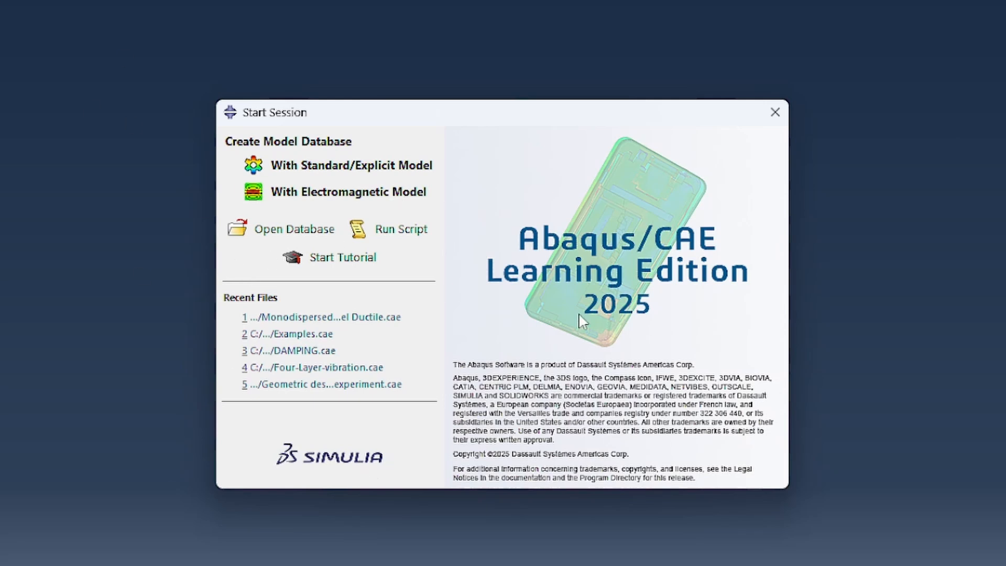
pyautogui.moveTo(482, 323)
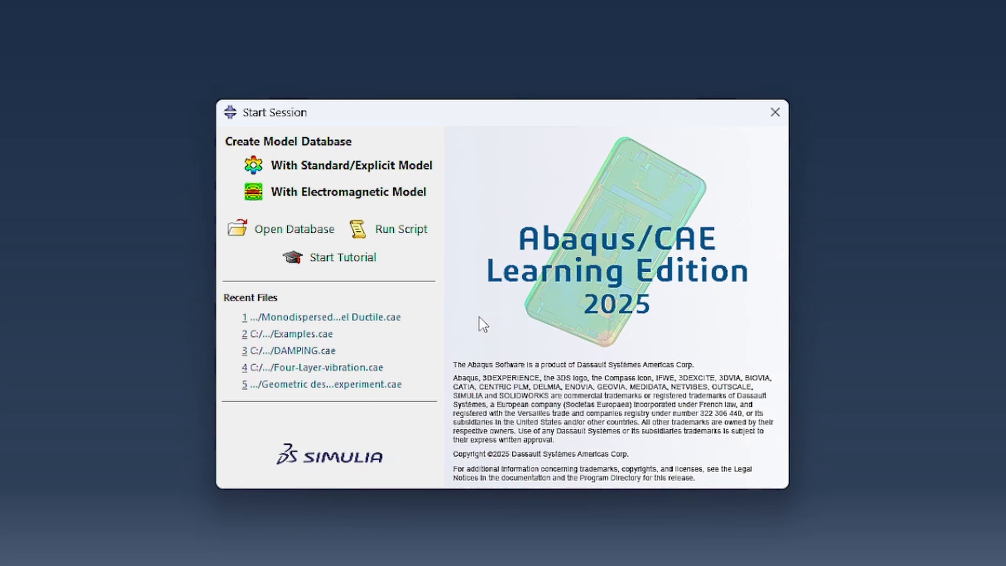
pyautogui.moveTo(349, 191)
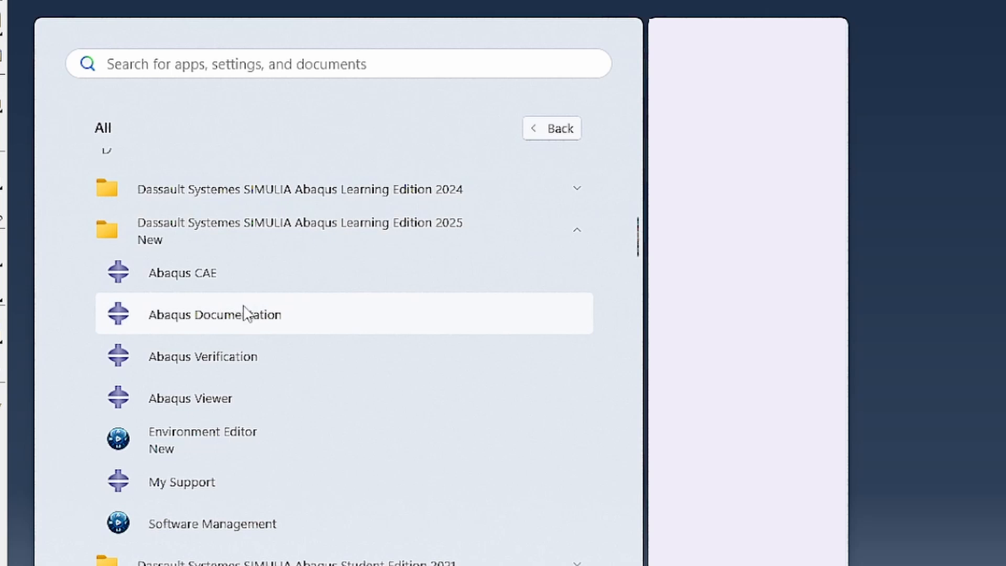
pyautogui.moveTo(212, 272)
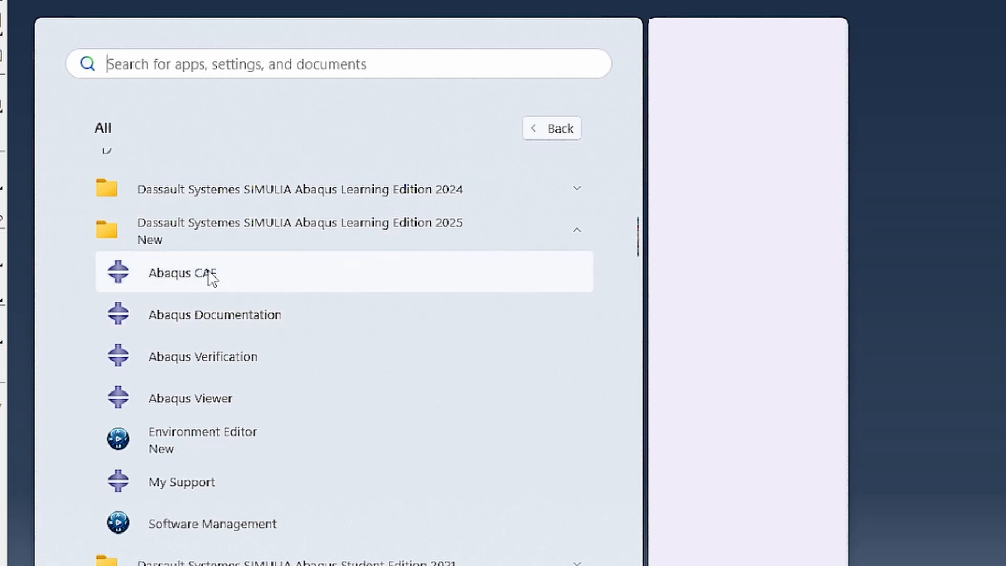
# Step: Launch Abaqus Documentation from the Learning Edition 2025 Start menu folder
pyautogui.click(214, 314)
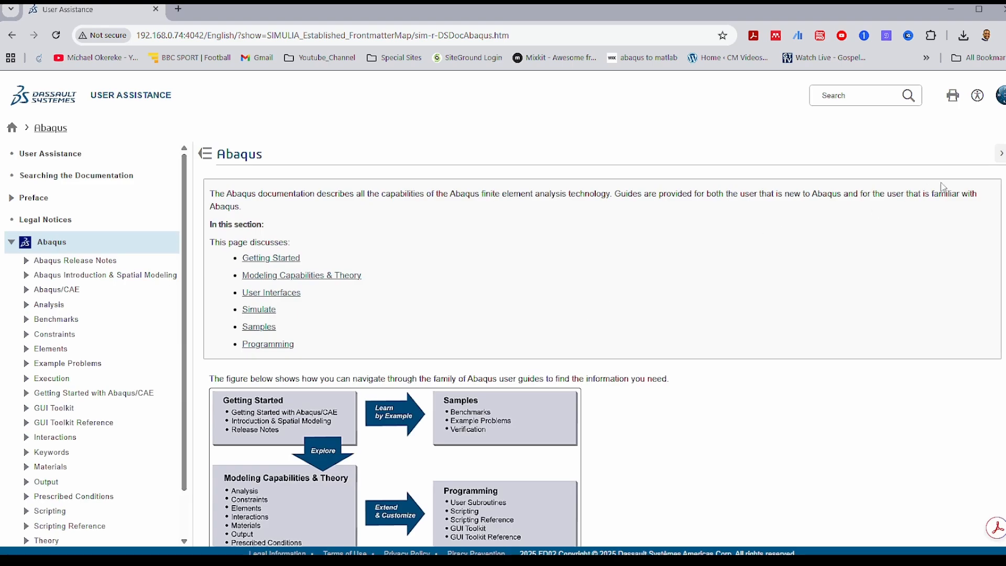
pyautogui.moveTo(891, 192)
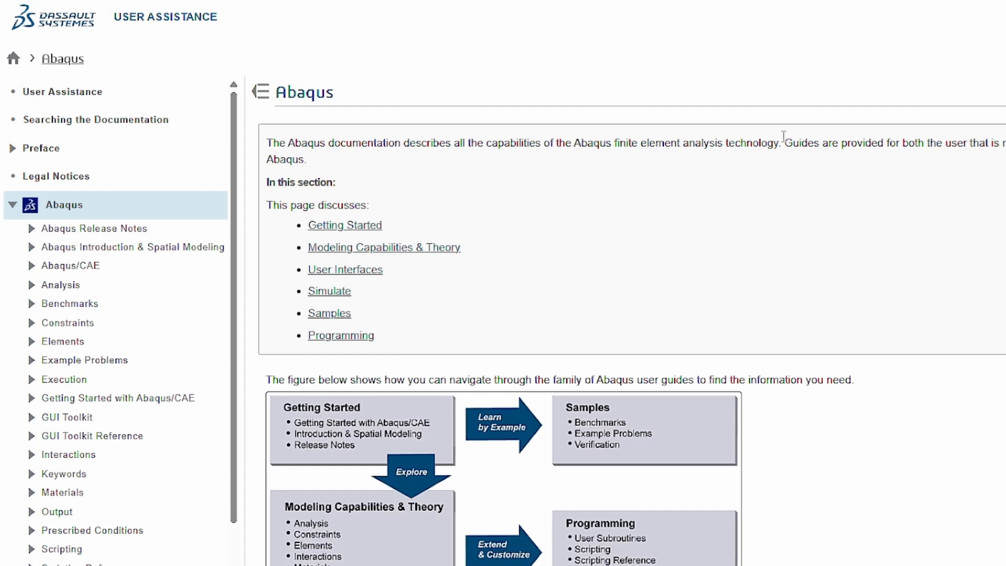
# Step: Skim the Abaqus overview page and open the Getting Started with Abaqus/CAE guide
pyautogui.scroll(-3)
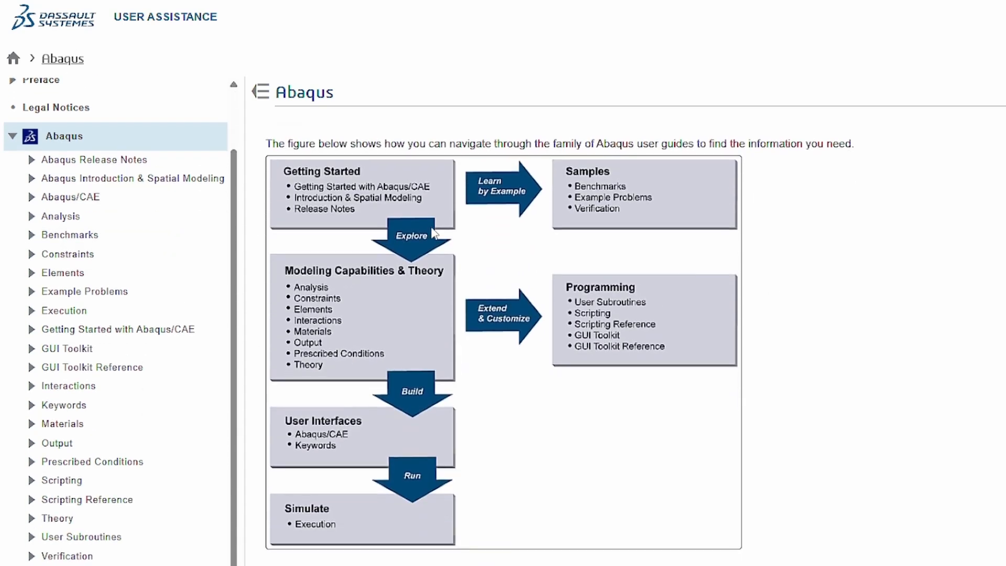
pyautogui.moveTo(609, 315)
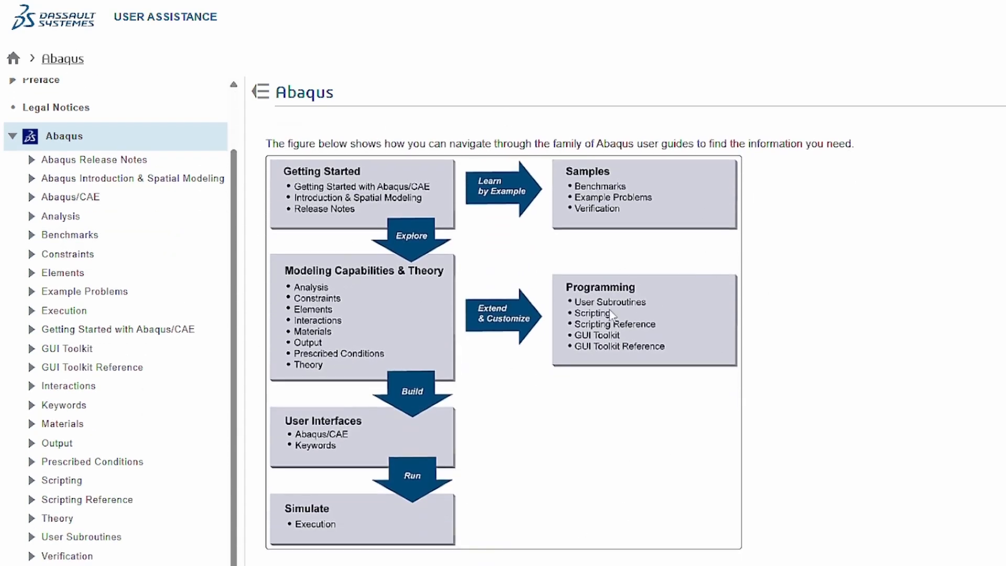
pyautogui.moveTo(63, 58)
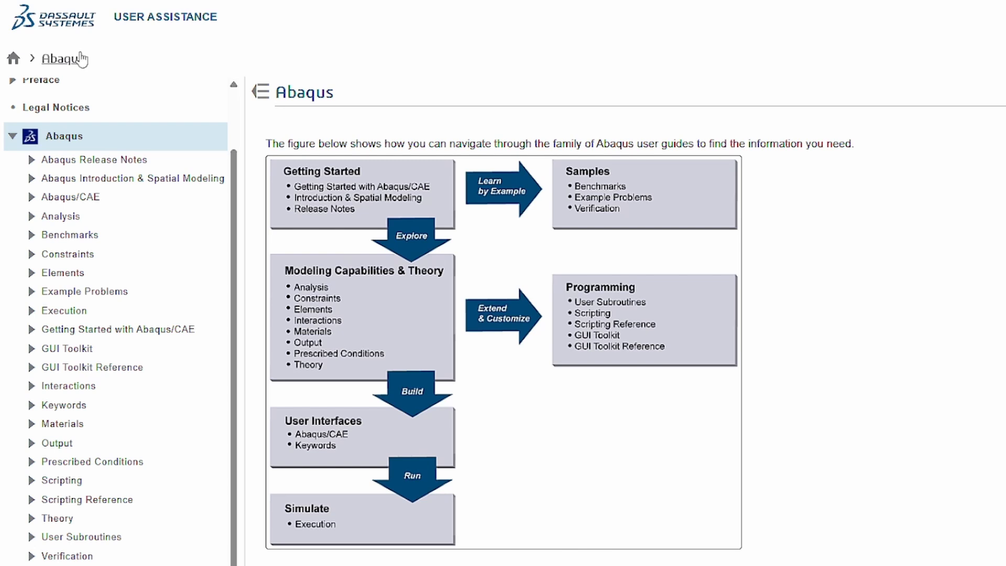
pyautogui.scroll(-3)
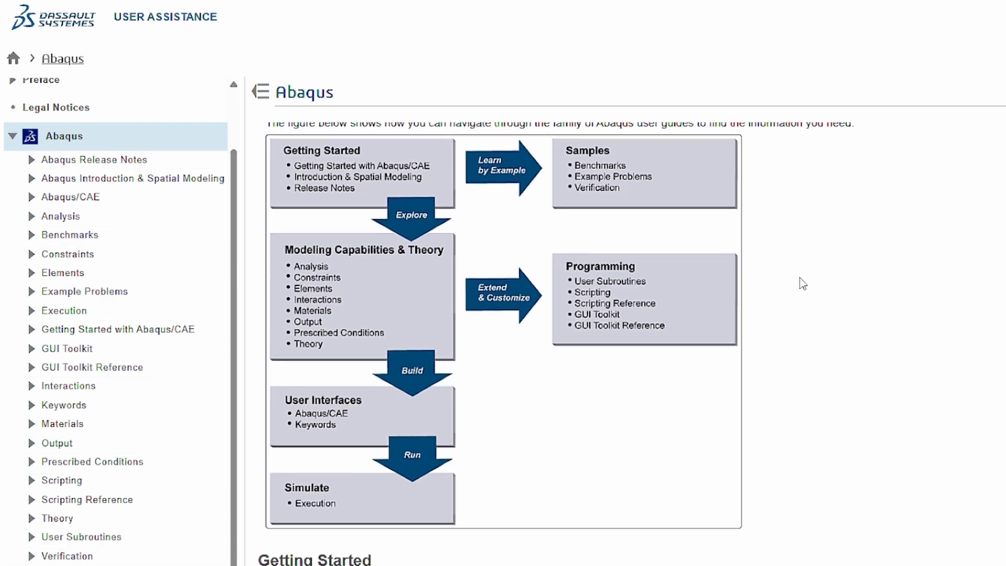
pyautogui.scroll(-3)
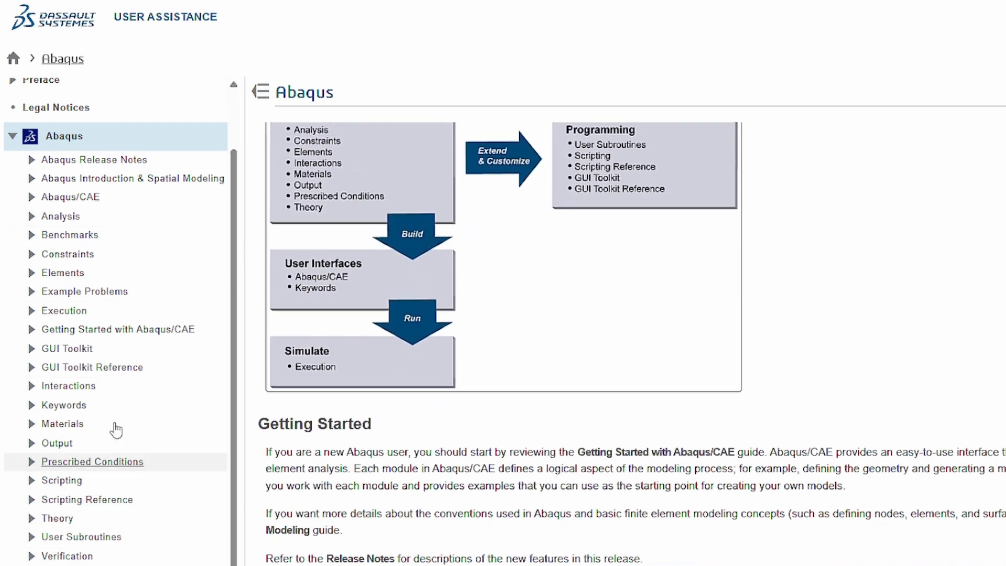
pyautogui.scroll(3)
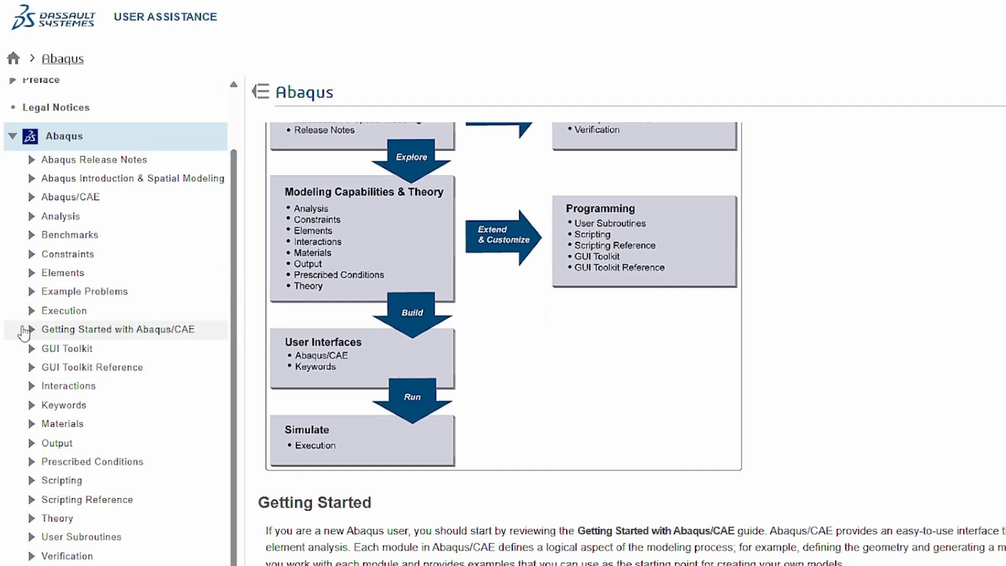
pyautogui.click(118, 329)
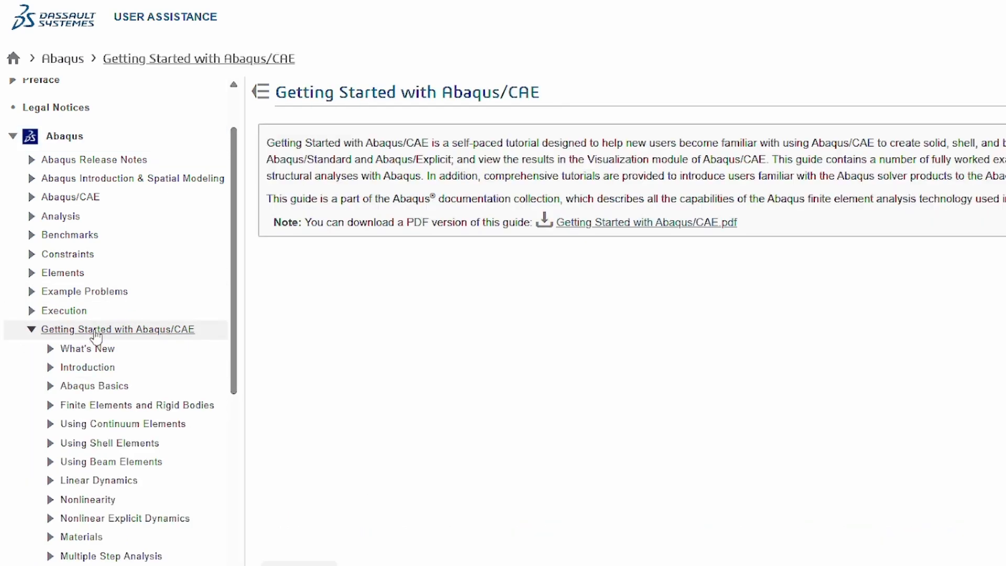